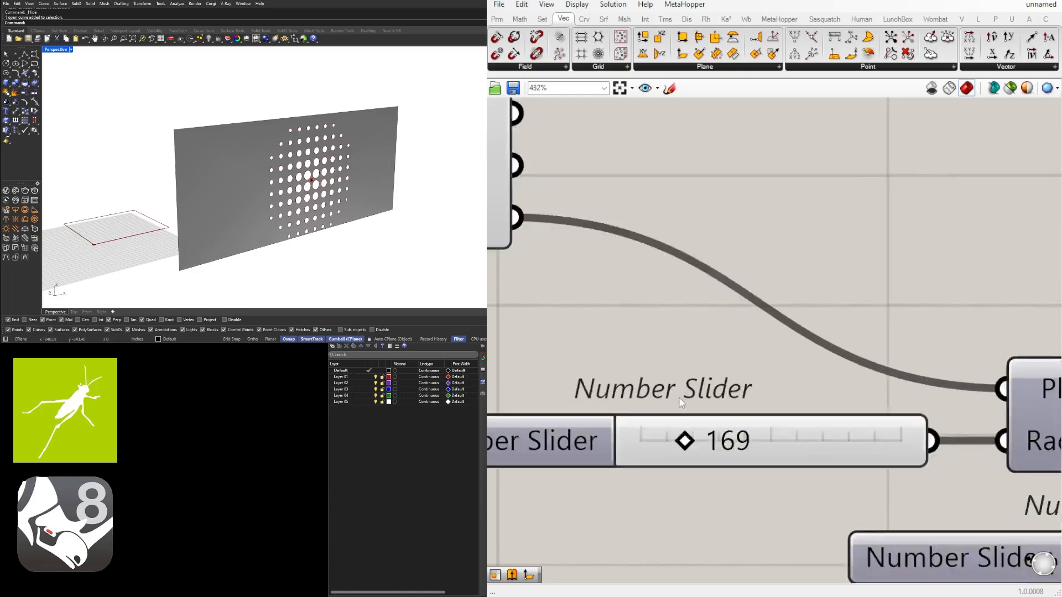
- Preview the finished perforated-wall definition via a slider, then start a fresh empty Grasshopper document
{"action": "left_click_drag", "start_coordinate": [684, 441], "coordinate": [679, 448]}
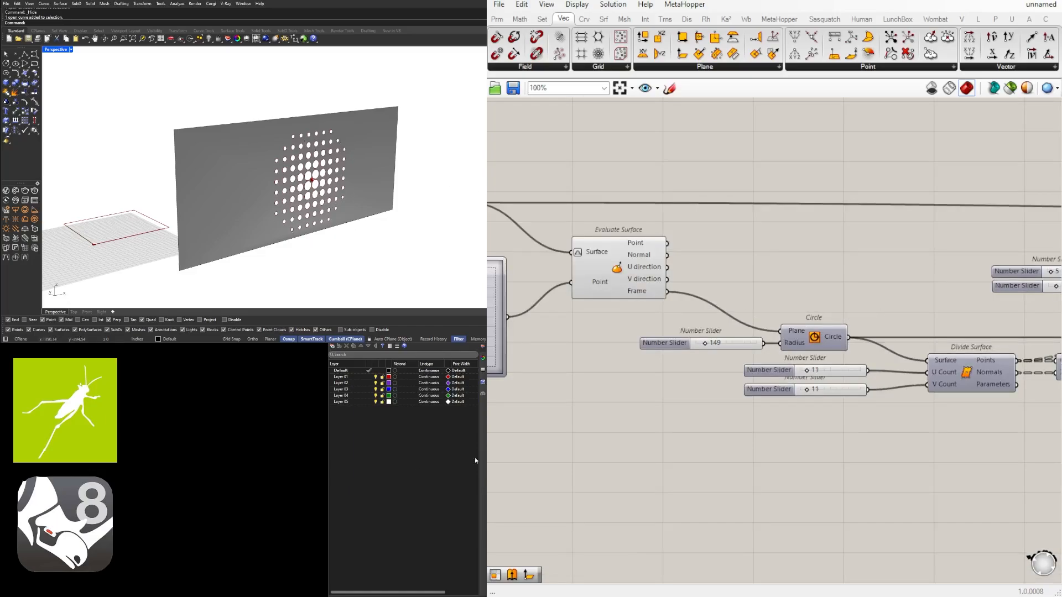
{"action": "scroll", "scroll_direction": "down", "scroll_amount": 3}
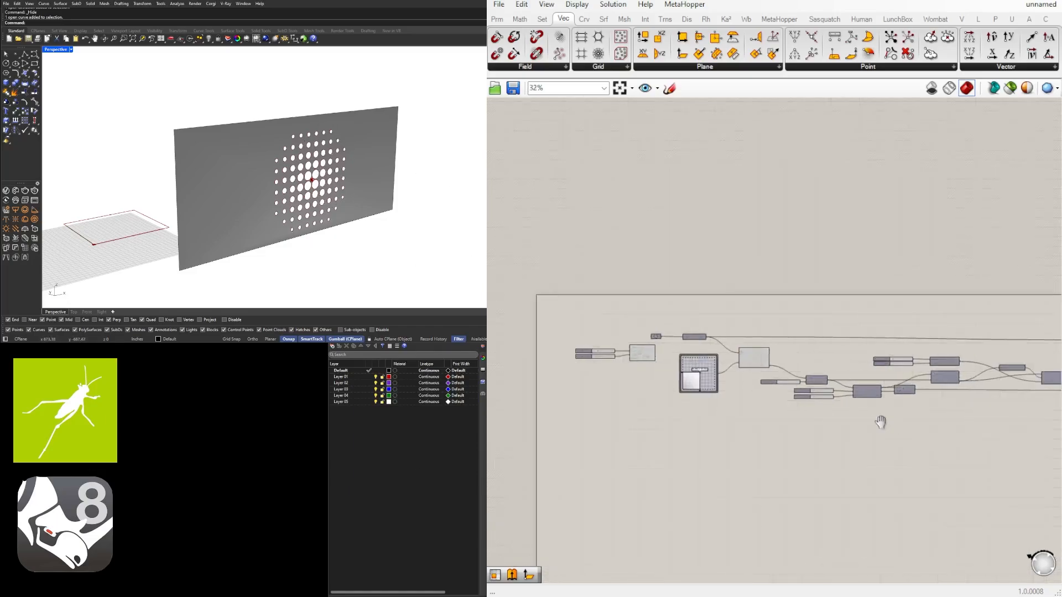
{"action": "scroll", "scroll_direction": "down", "scroll_amount": 3}
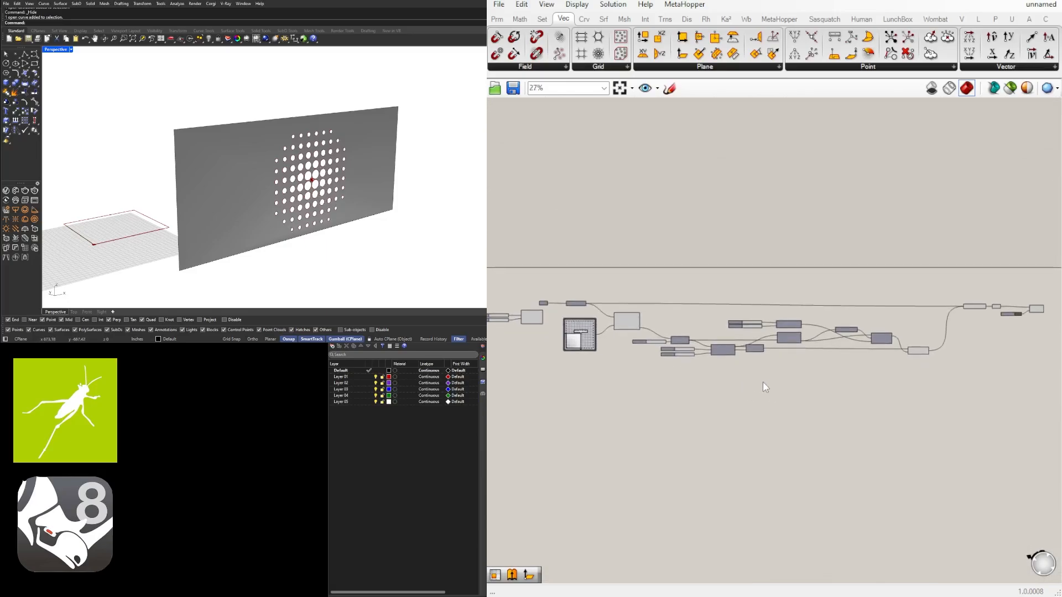
{"action": "scroll", "scroll_direction": "down", "scroll_amount": 3}
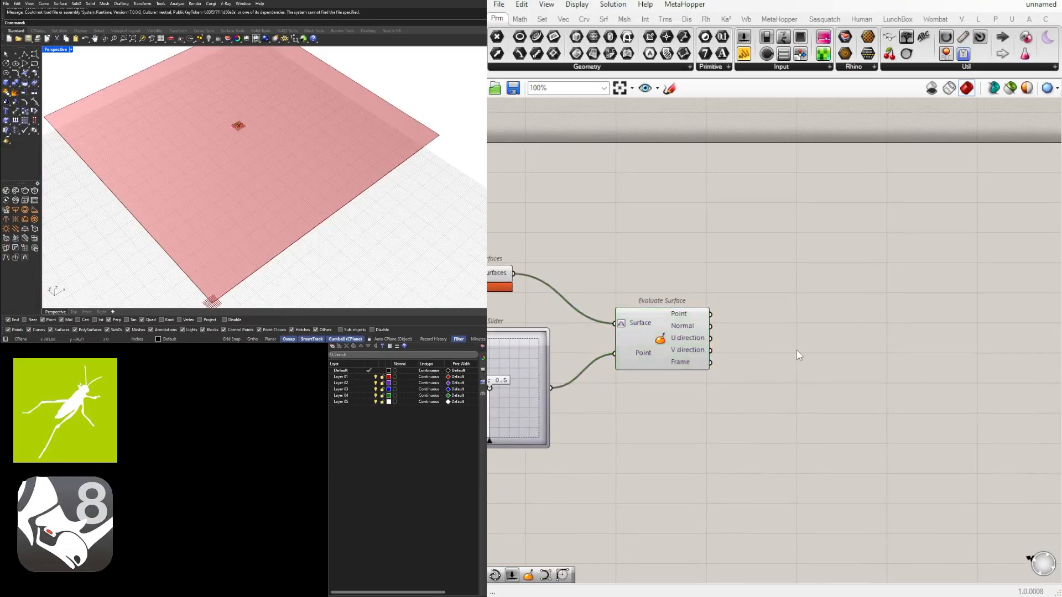
{"action": "left_click", "coordinate": [563, 19]}
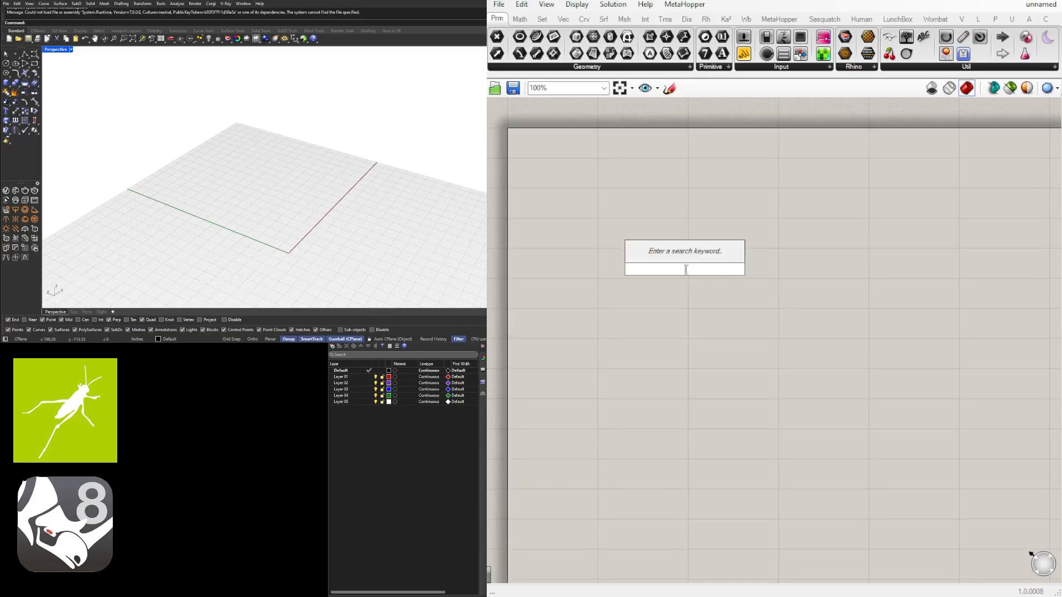
- Create a Rectangle with 220 x 220 sliders and convert it to a flat Boundary Surface
{"action": "type", "text": "RECT"}
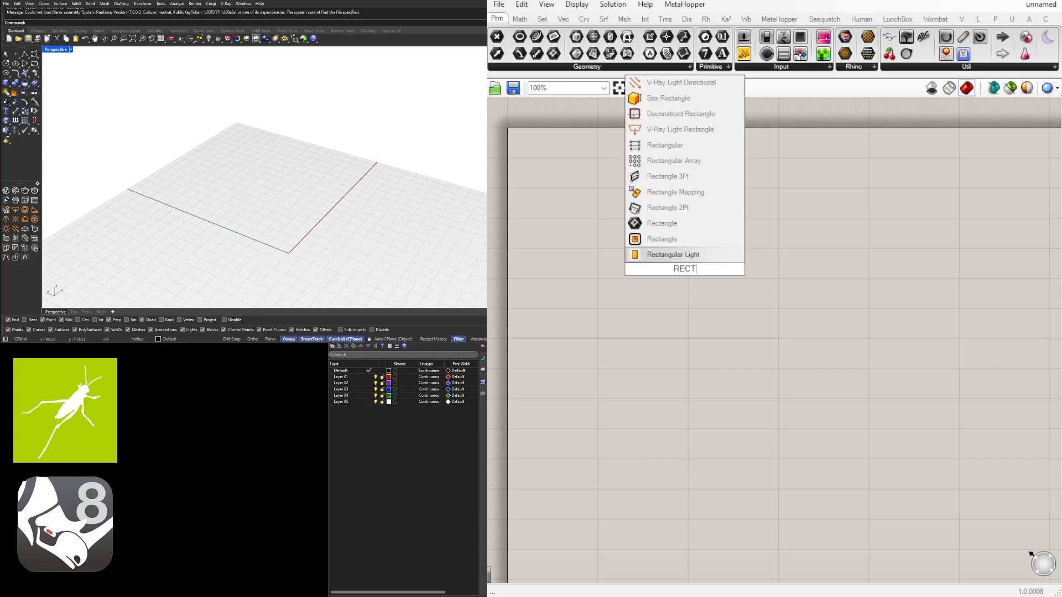
{"action": "left_click", "coordinate": [662, 223]}
{"action": "type", "text": "BOUND"}
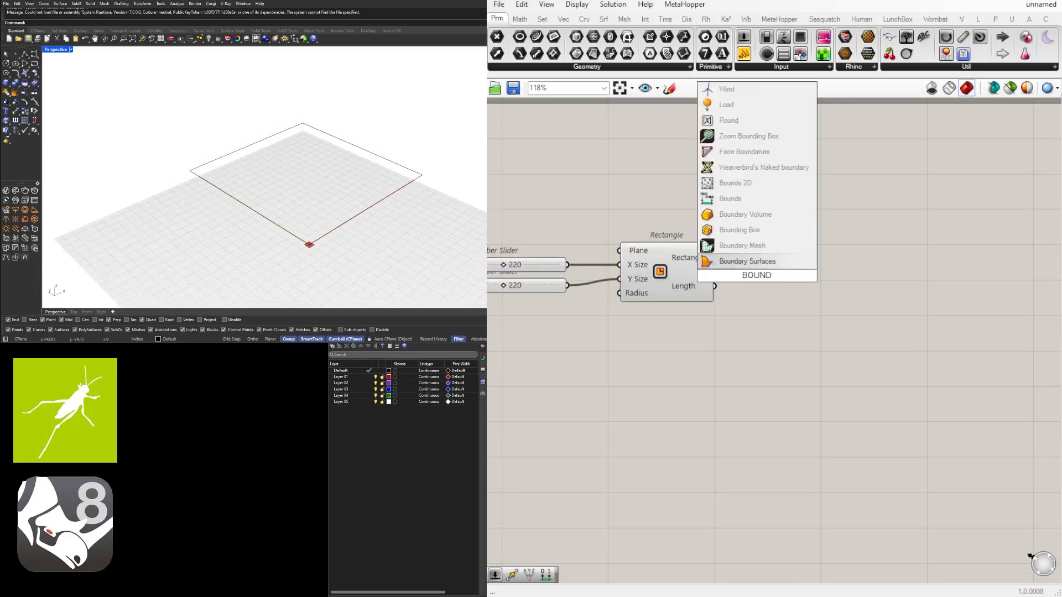
{"action": "left_click", "coordinate": [746, 261]}
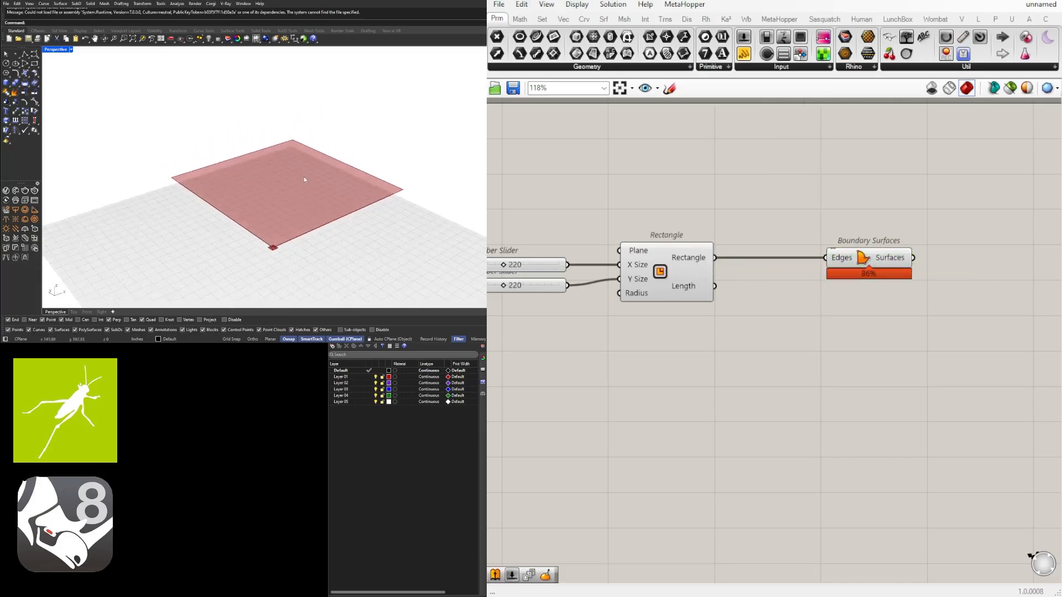
{"action": "mouse_move", "coordinate": [323, 188]}
{"action": "type", "text": "EVA"}
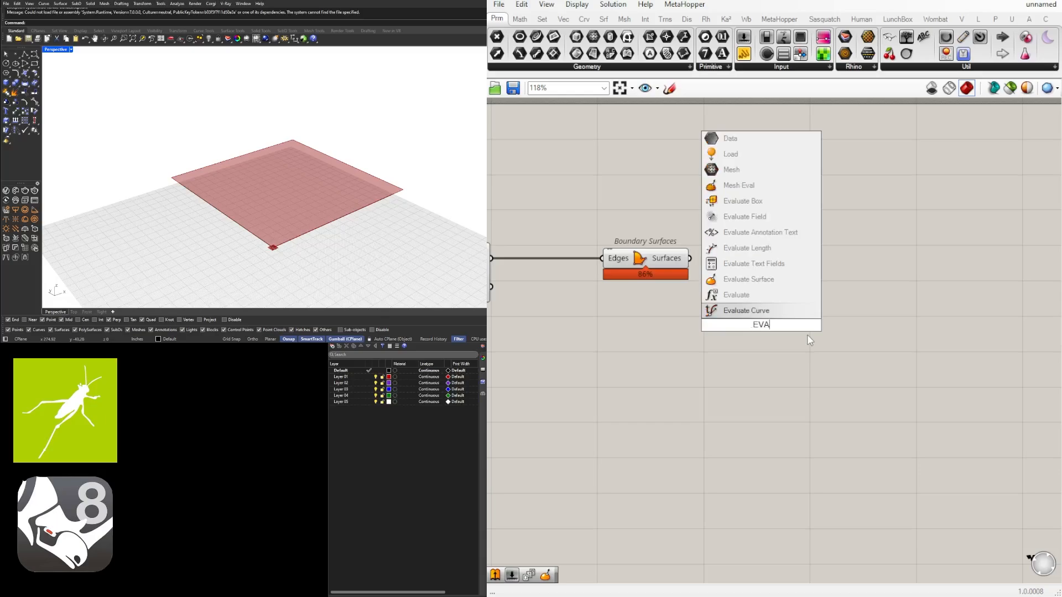
- Evaluate the square surface at an MD Slider point, reparameterizing the surface input to unit domain
{"action": "left_click", "coordinate": [749, 278]}
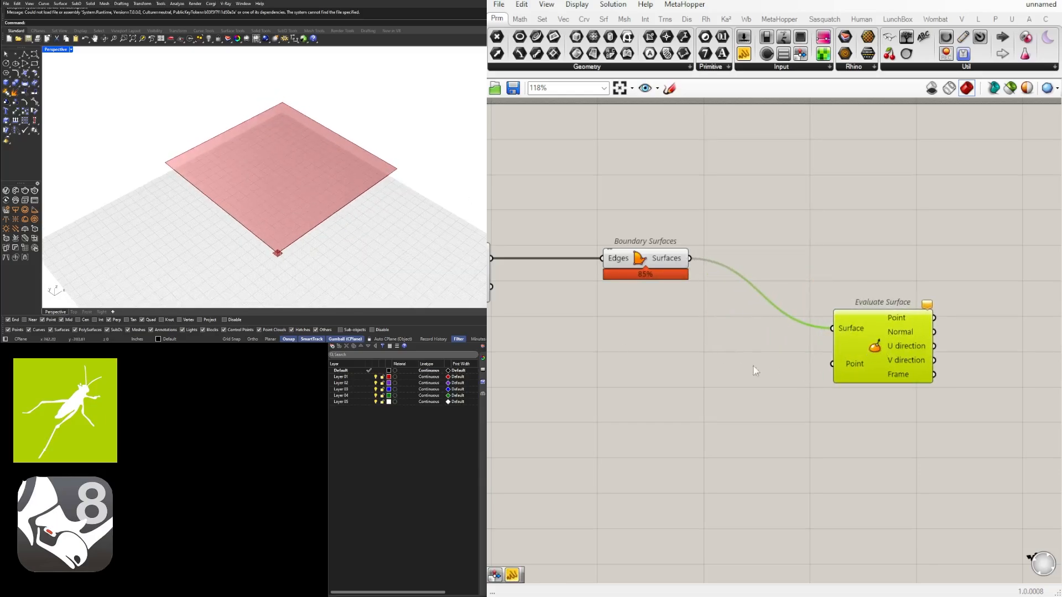
{"action": "type", "text": "MD"}
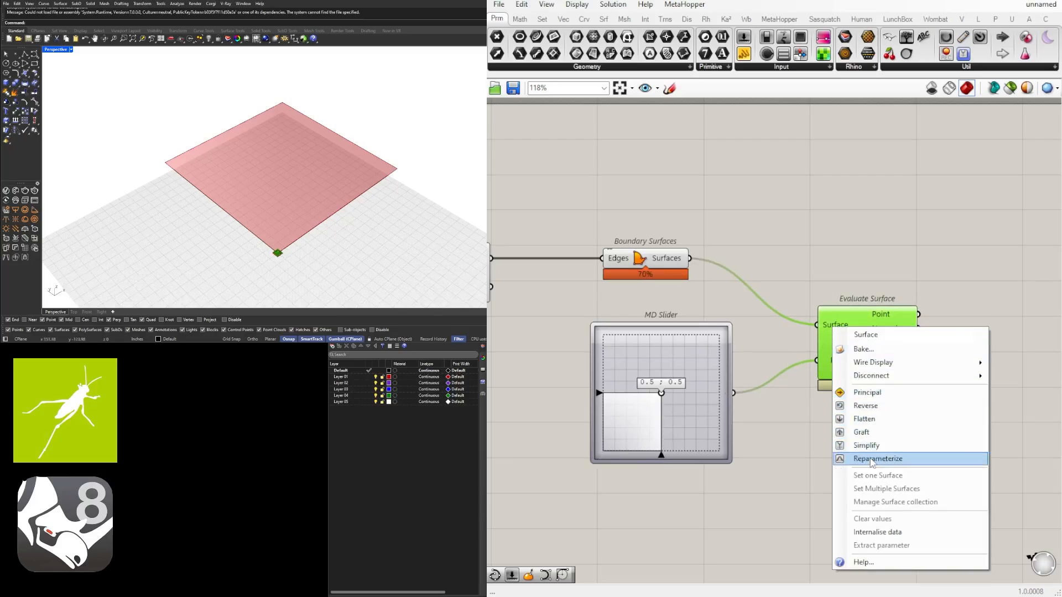
{"action": "left_click", "coordinate": [877, 458]}
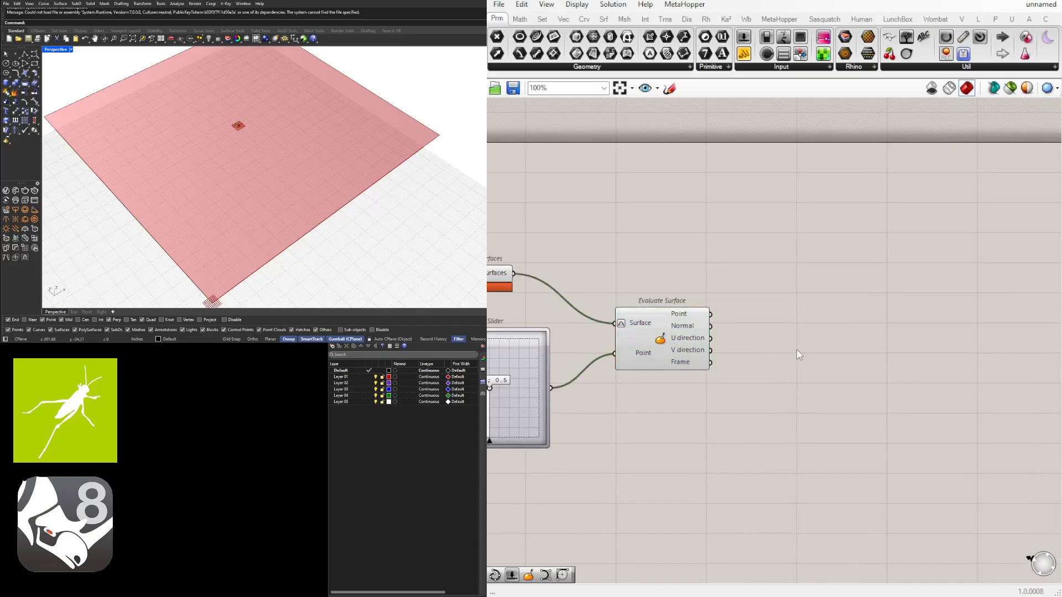
- Draw a Circle on the evaluated surface frame with a Number Slider radius of 78
{"action": "type", "text": "CIR"}
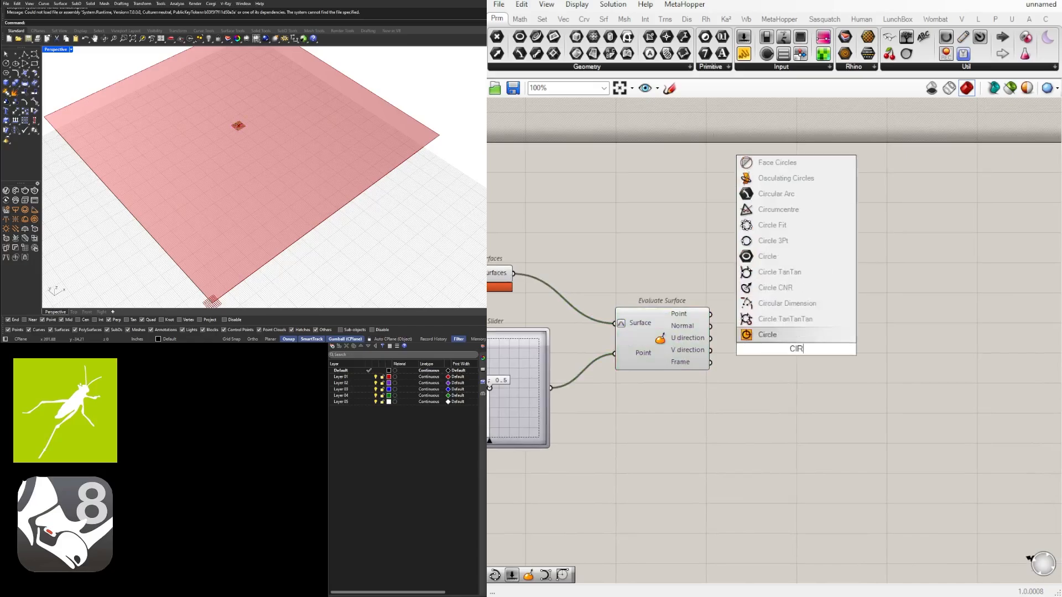
{"action": "left_click", "coordinate": [767, 334]}
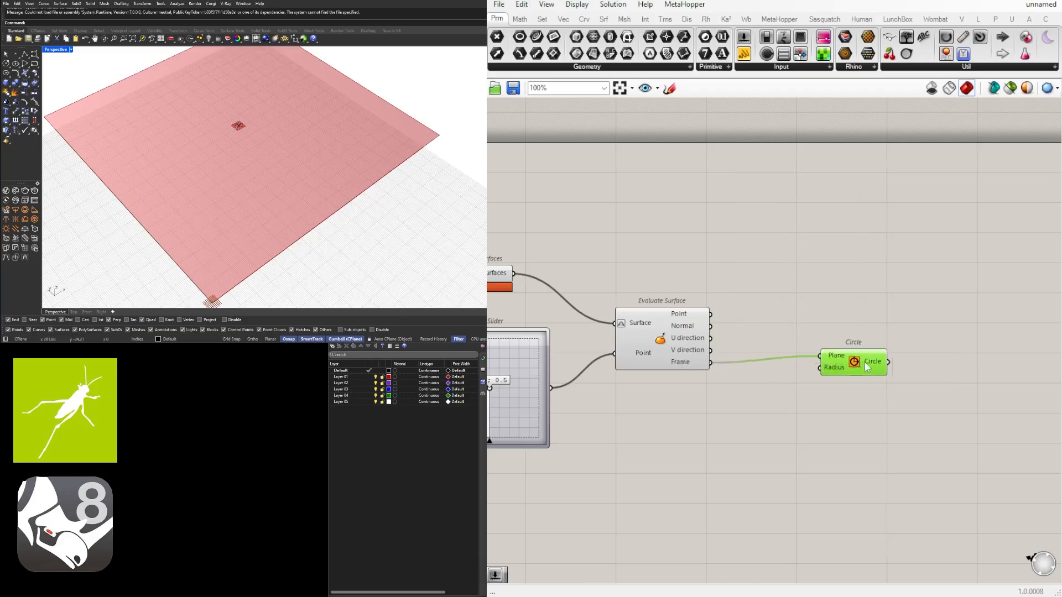
{"action": "left_click_drag", "start_coordinate": [853, 360], "coordinate": [906, 367]}
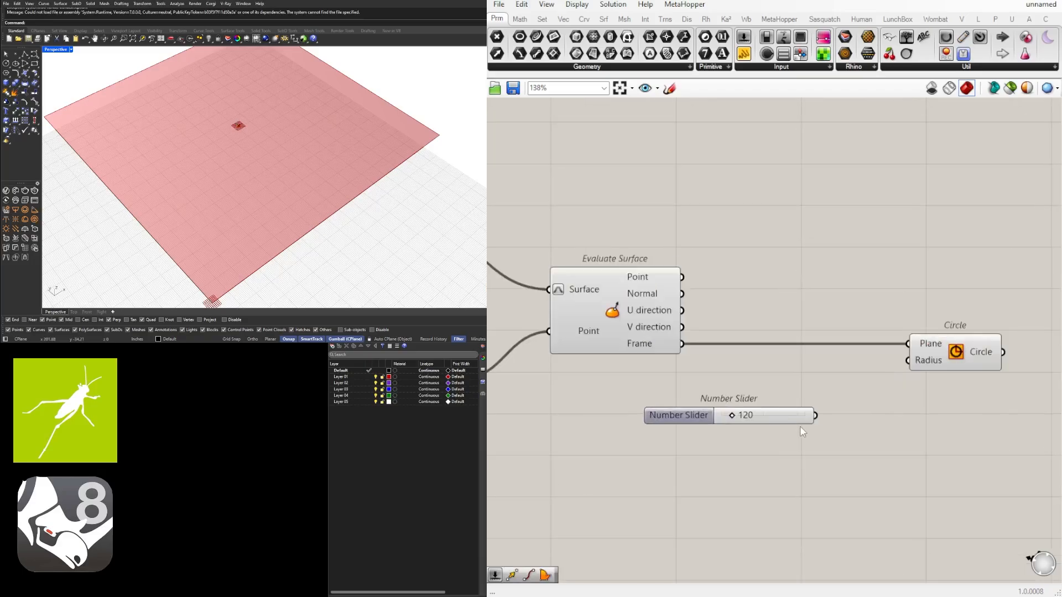
{"action": "left_click_drag", "start_coordinate": [816, 414], "coordinate": [909, 361]}
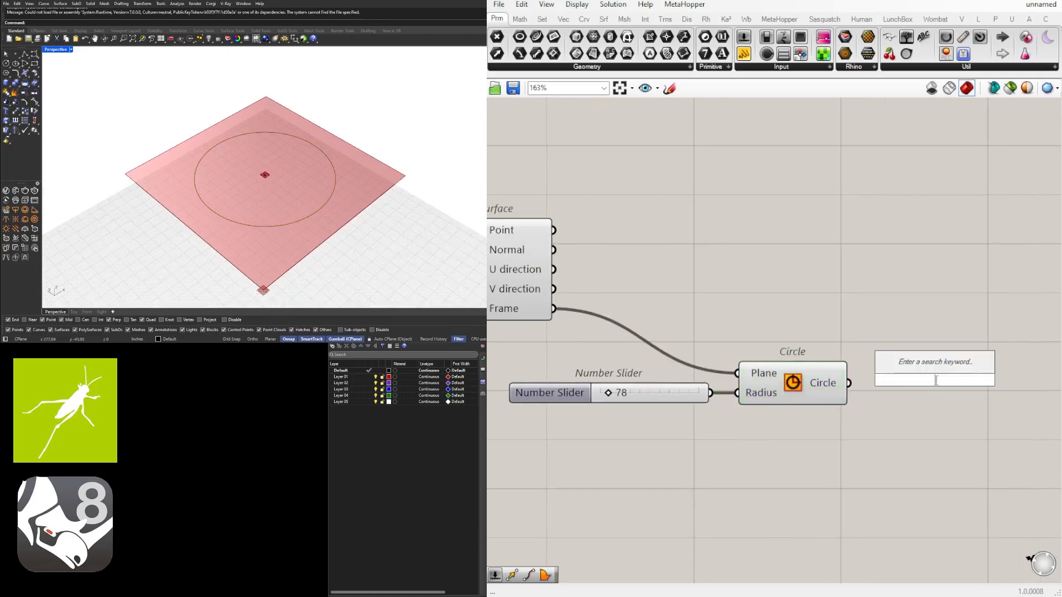
- Add Divide Surface to scatter an even grid of points across the square panel
{"action": "type", "text": "DIVI"}
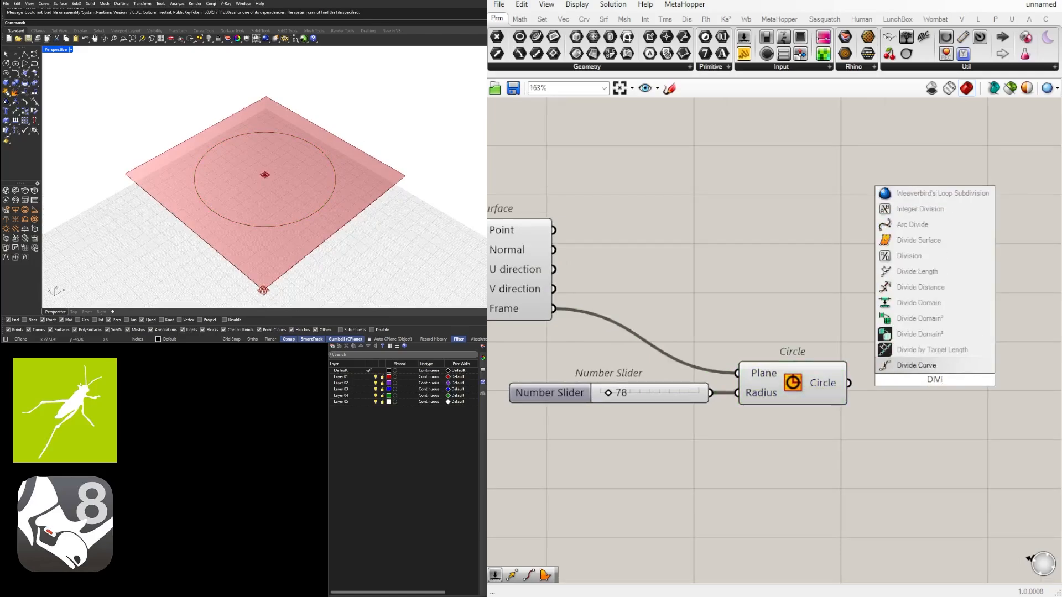
{"action": "left_click", "coordinate": [919, 240]}
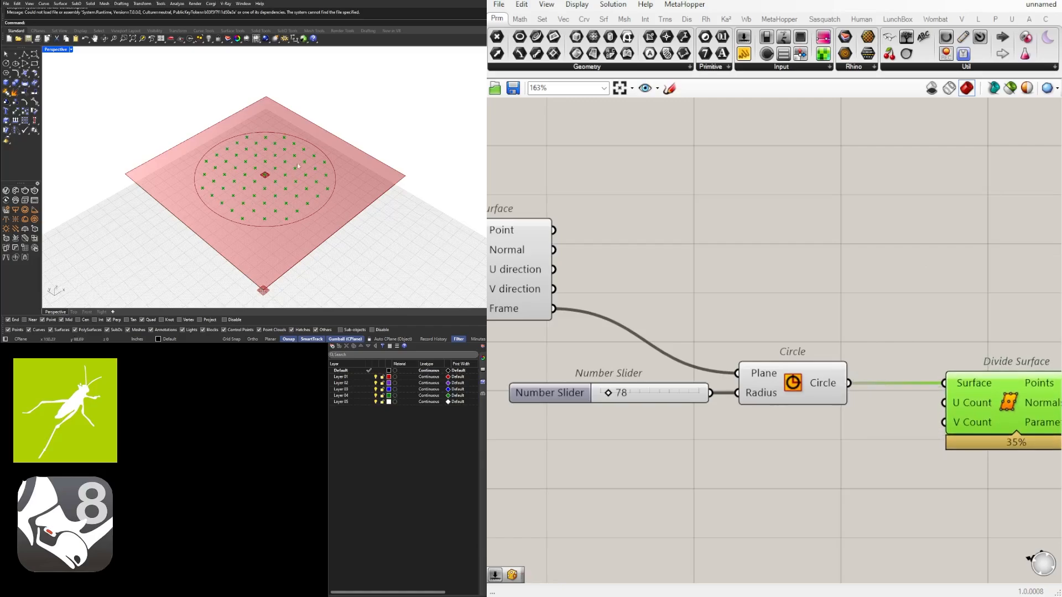
{"action": "mouse_move", "coordinate": [255, 216]}
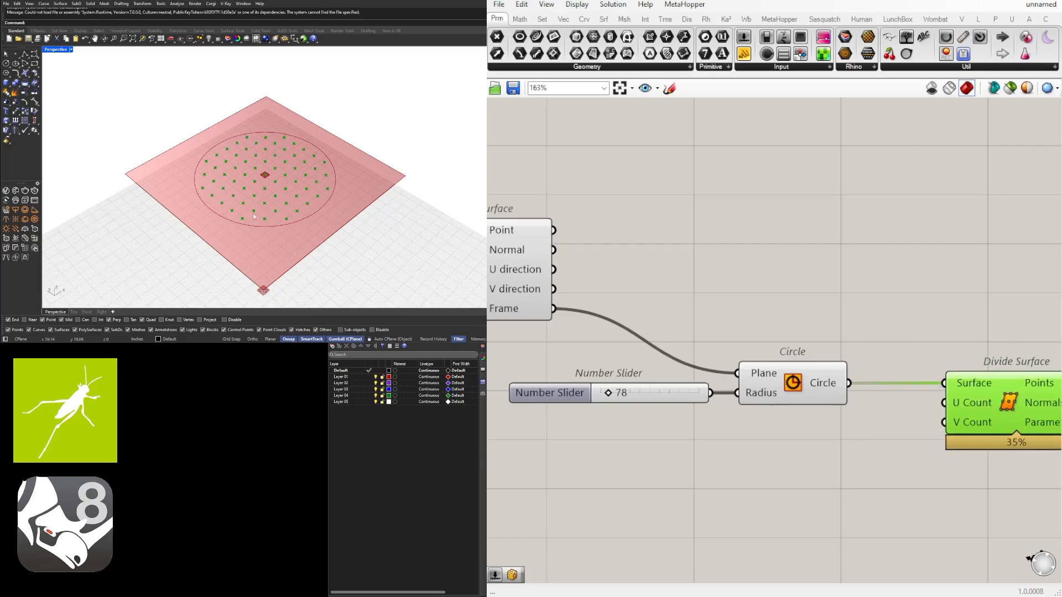
{"action": "scroll", "scroll_direction": "down", "scroll_amount": 3}
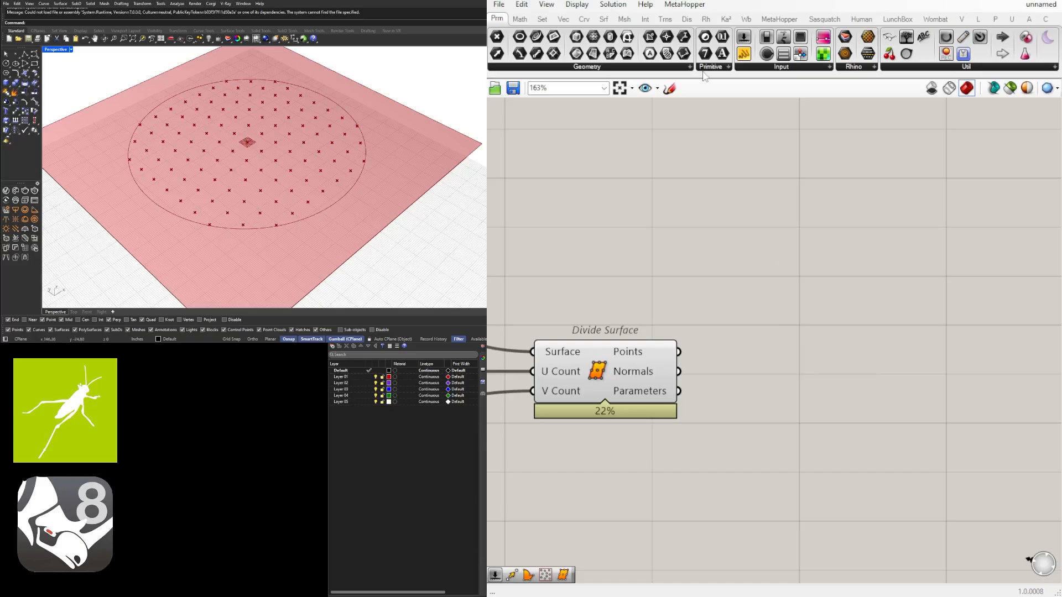
- Add Plane Normal from the Vector tab, using grid points as origins and surface normals as Z-axes
{"action": "left_click", "coordinate": [602, 19]}
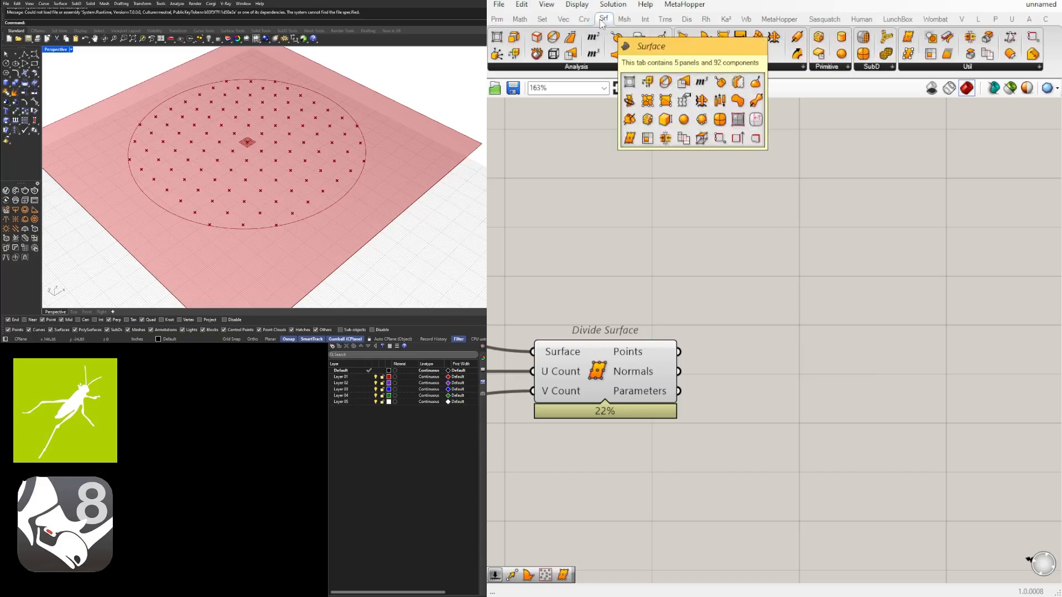
{"action": "left_click", "coordinate": [563, 19]}
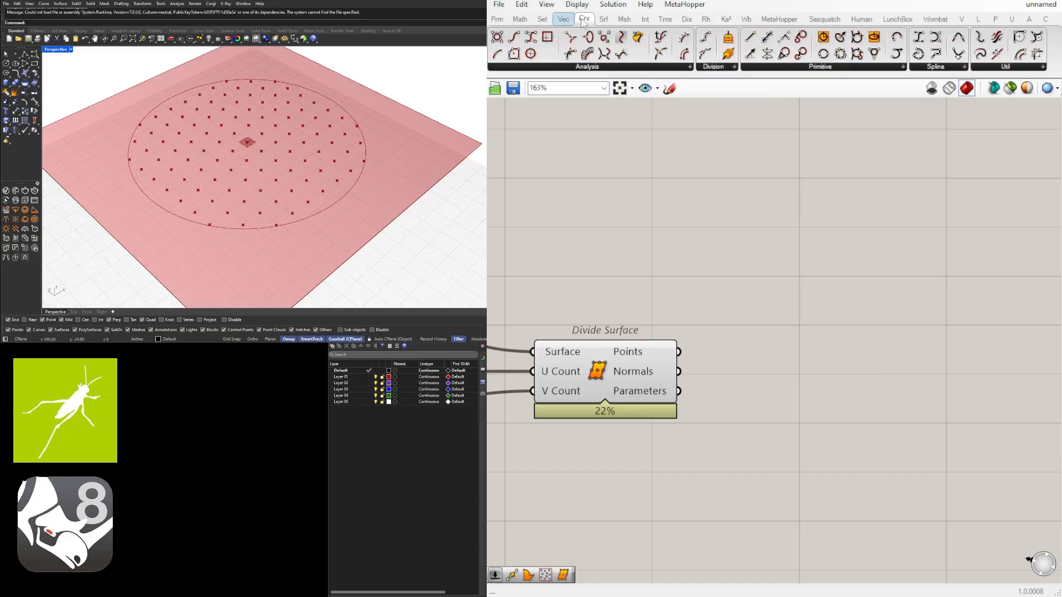
{"action": "left_click", "coordinate": [563, 19]}
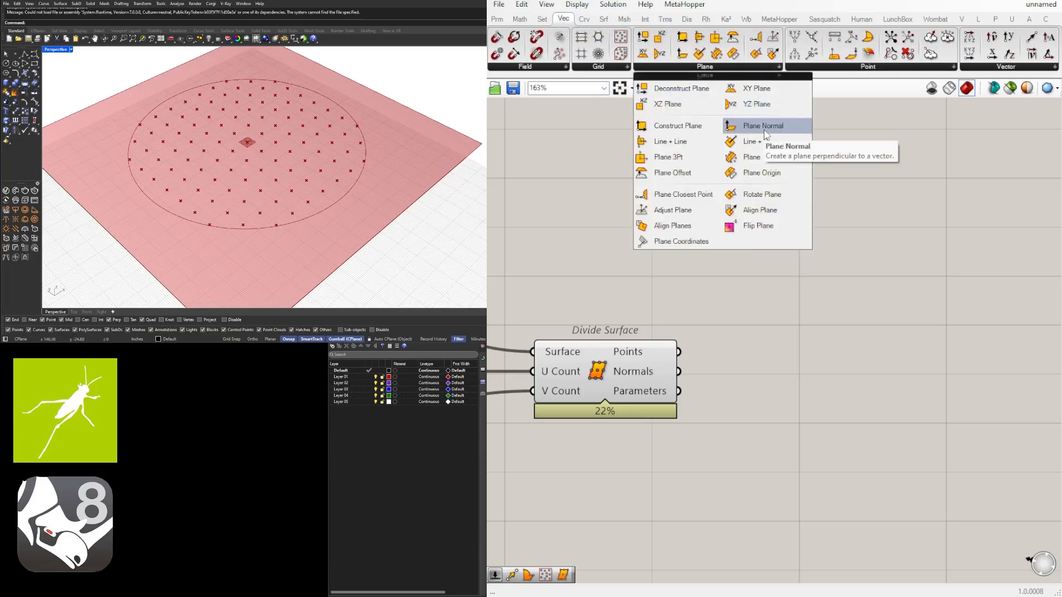
{"action": "left_click", "coordinate": [762, 125]}
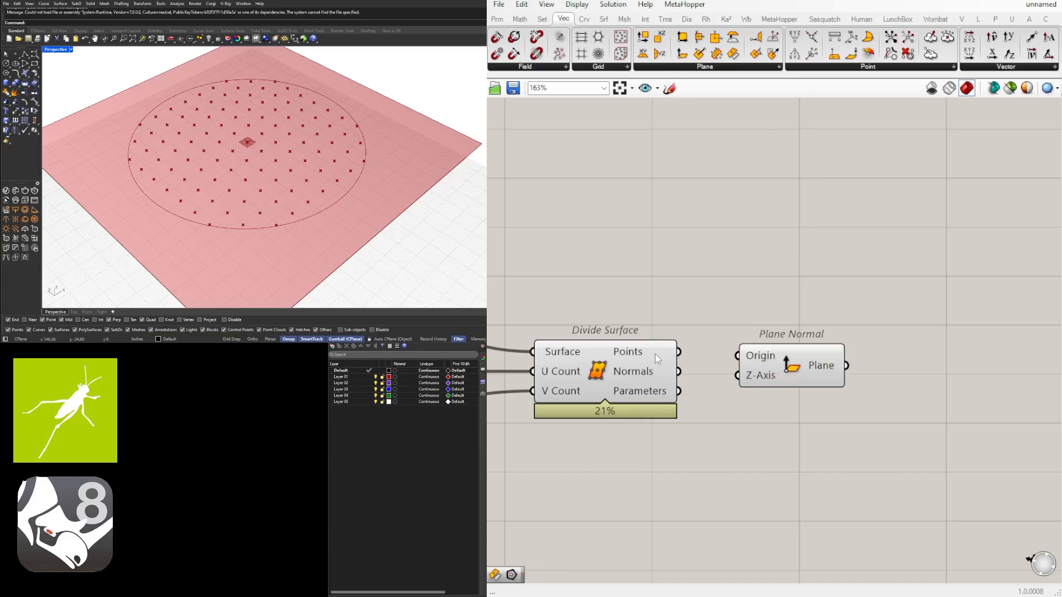
{"action": "left_click", "coordinate": [789, 366]}
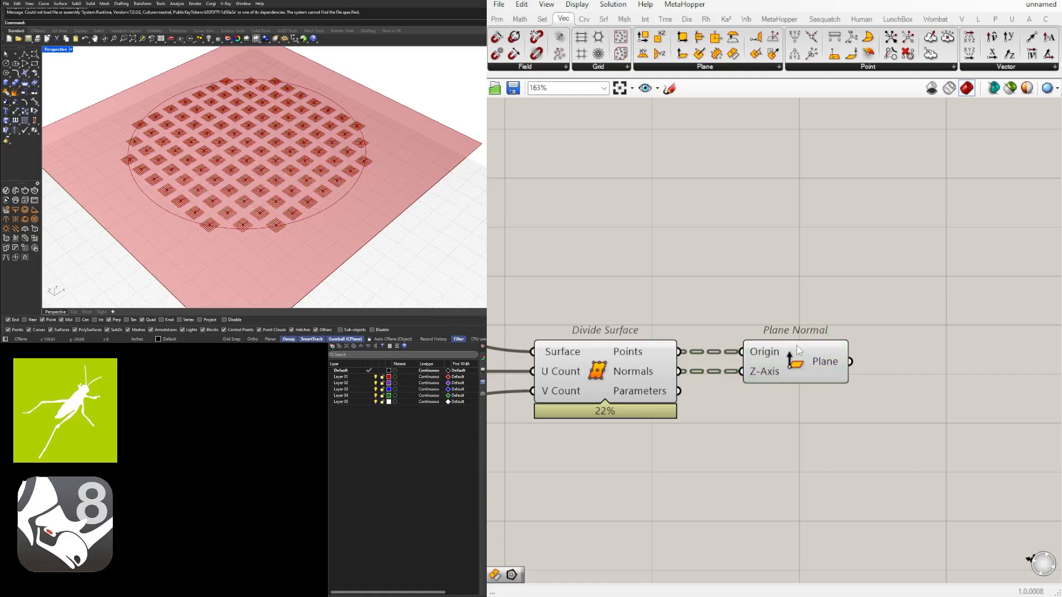
{"action": "left_click", "coordinate": [794, 361]}
{"action": "type", "text": "CIR"}
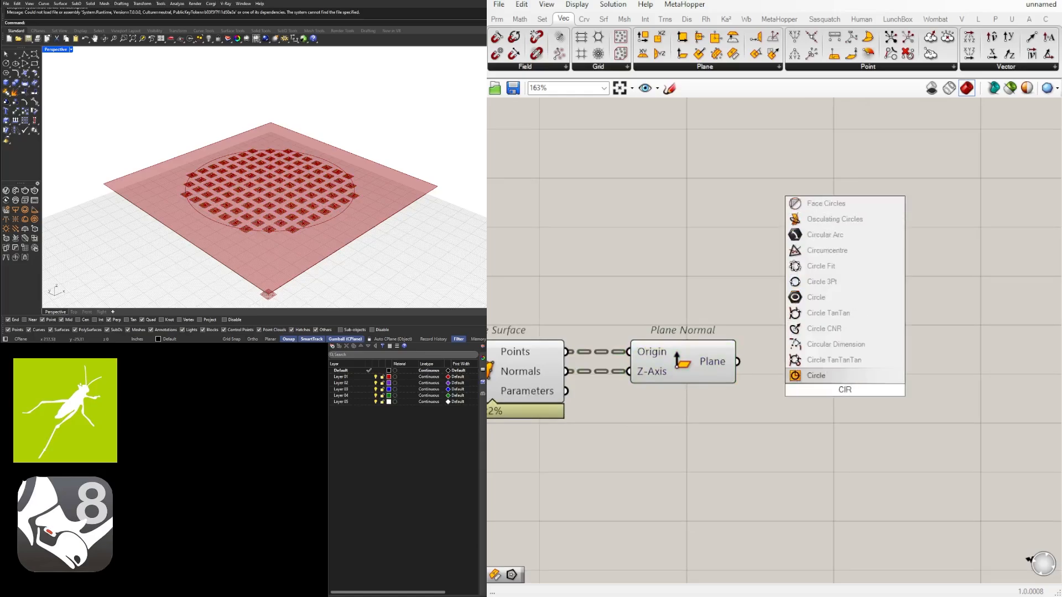
- Place a Circle of slider radius 6 on every grid plane from Plane Normal
{"action": "left_click", "coordinate": [815, 296]}
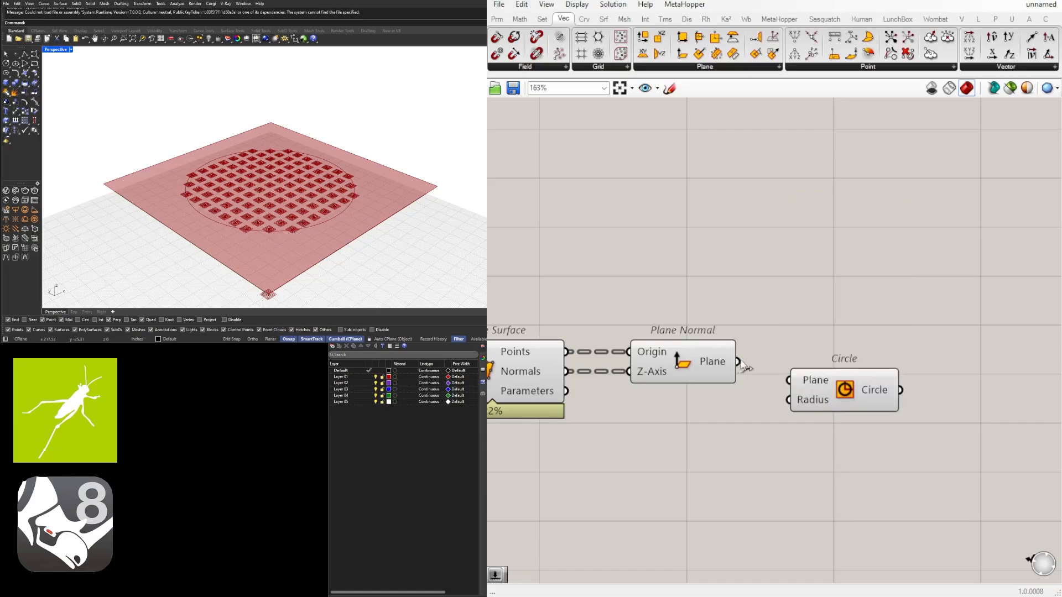
{"action": "scroll", "scroll_direction": "down", "scroll_amount": 3}
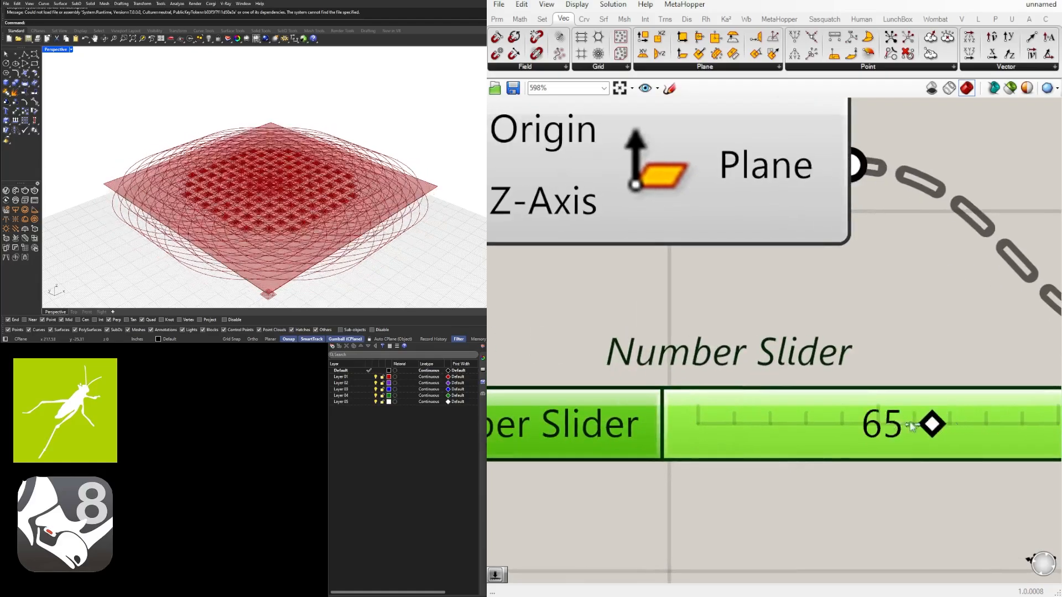
{"action": "left_click_drag", "start_coordinate": [931, 424], "coordinate": [718, 425]}
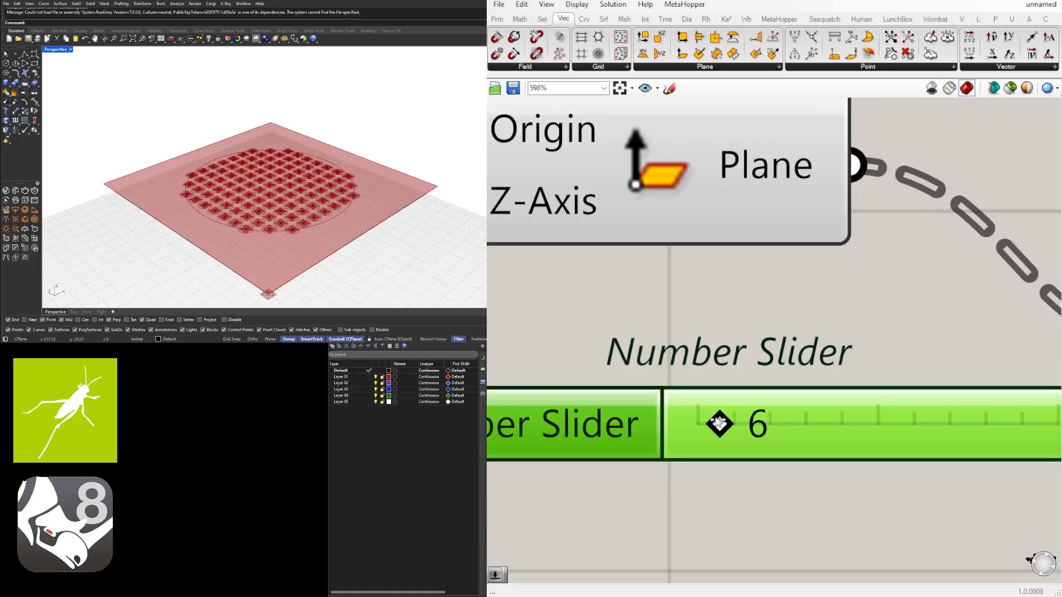
{"action": "scroll", "scroll_direction": "down", "scroll_amount": 3}
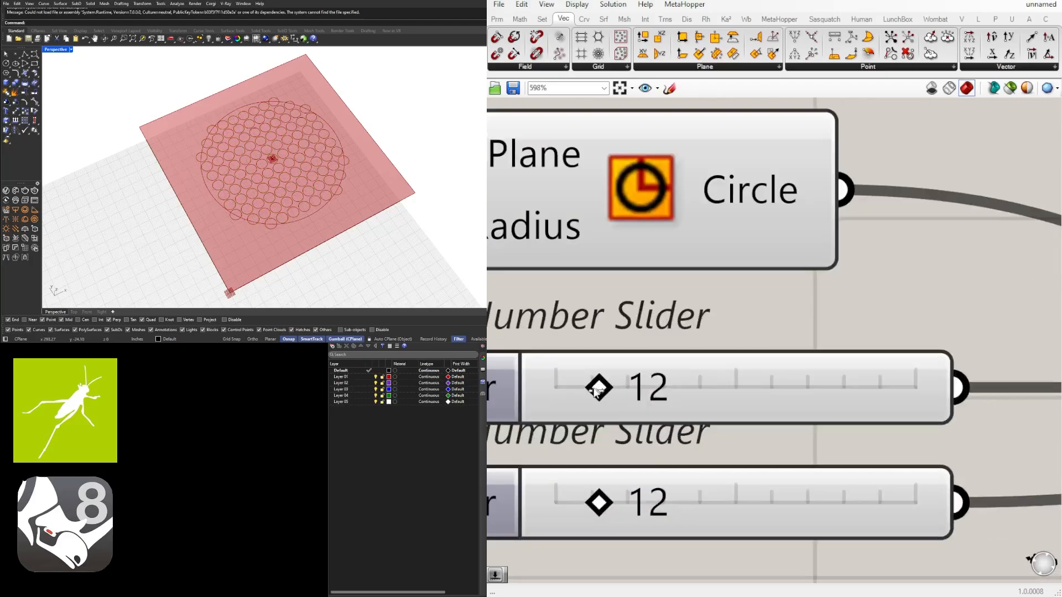
- Reduce the grid division count to 8 and move the Circle component further right on the canvas
{"action": "left_click_drag", "start_coordinate": [600, 387], "coordinate": [584, 387]}
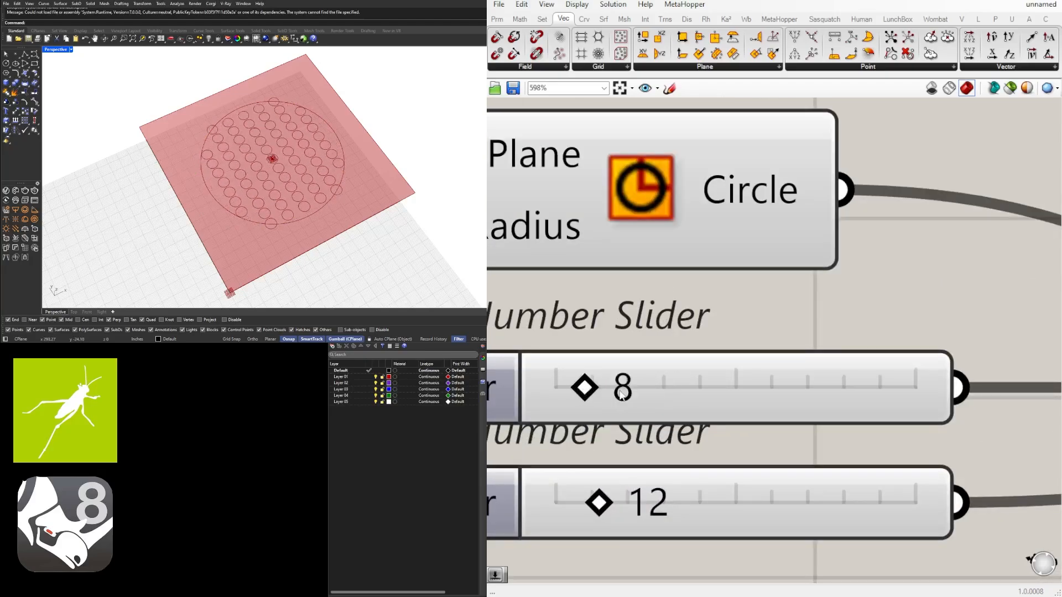
{"action": "scroll", "scroll_direction": "down", "scroll_amount": 3}
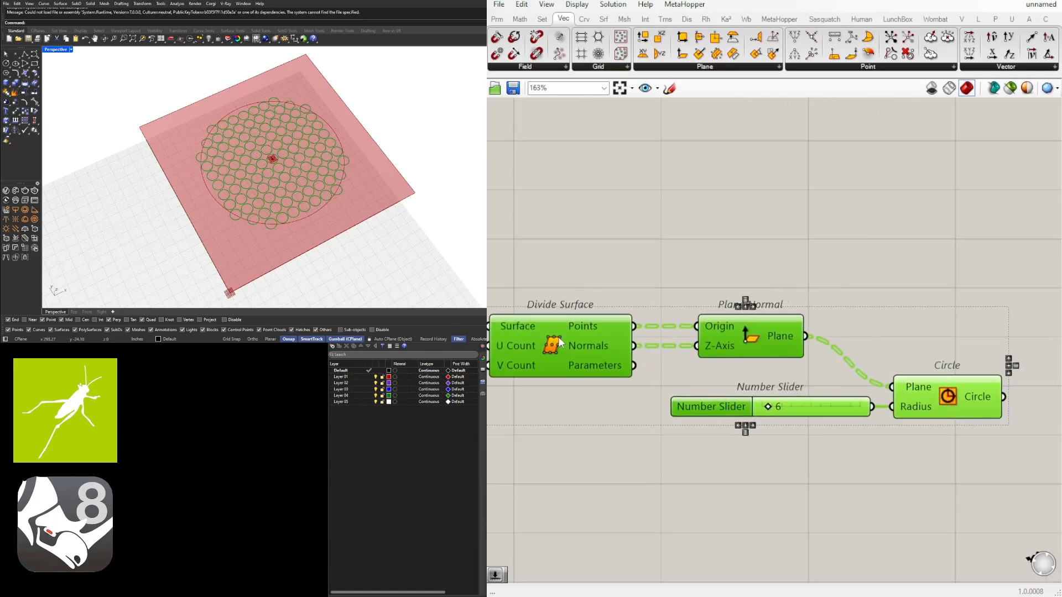
{"action": "scroll", "scroll_direction": "down", "scroll_amount": 3}
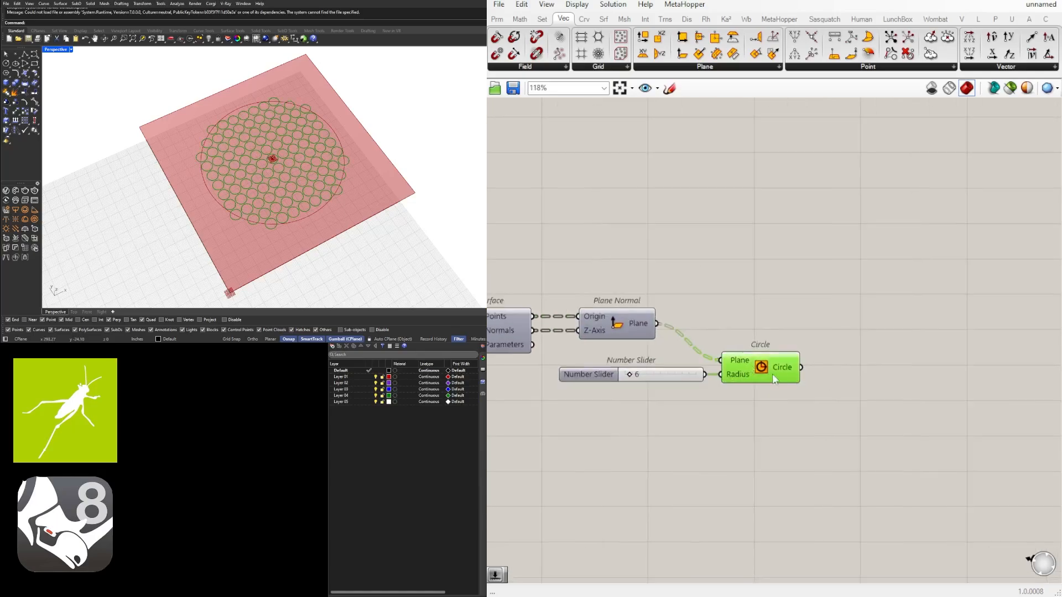
{"action": "left_click_drag", "start_coordinate": [759, 367], "coordinate": [785, 367]}
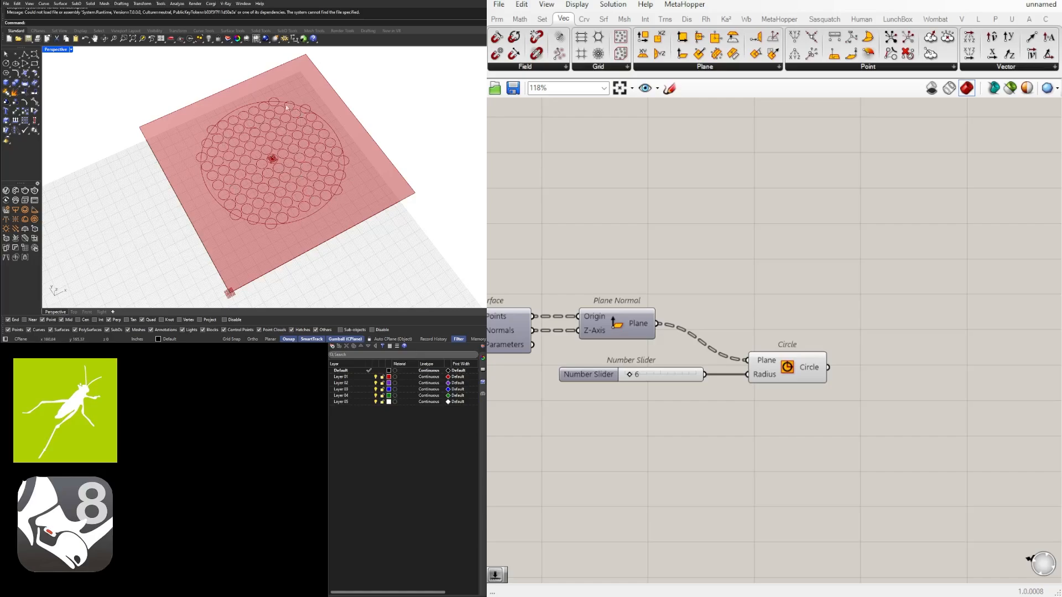
{"action": "mouse_move", "coordinate": [261, 115]}
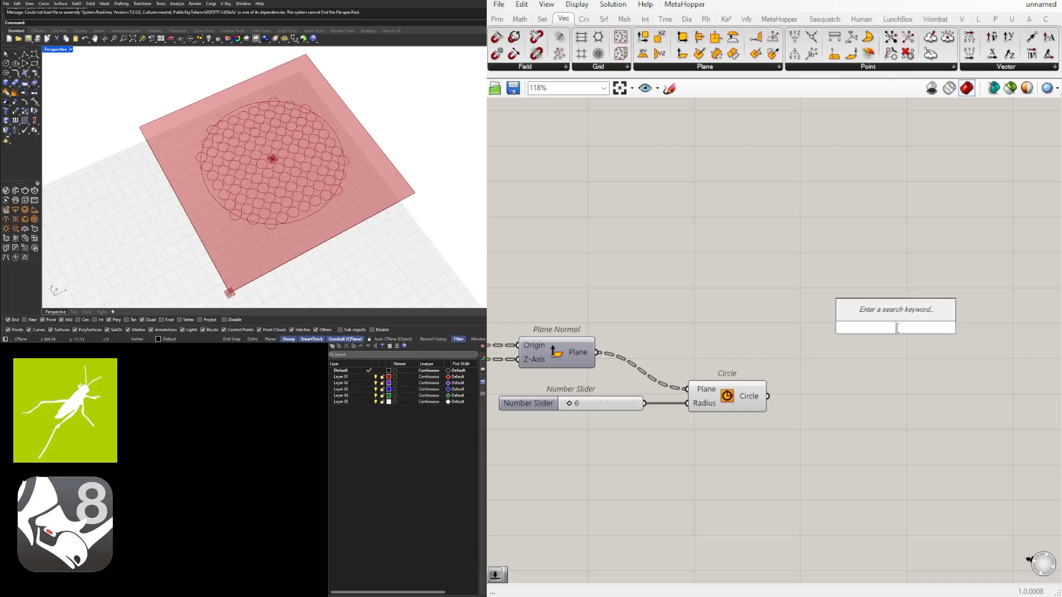
- Add Curve Closest Point with flattened grid points against the boundary circle, wiring Distance into the circles' Radius
{"action": "type", "text": "CURVECLOSE"}
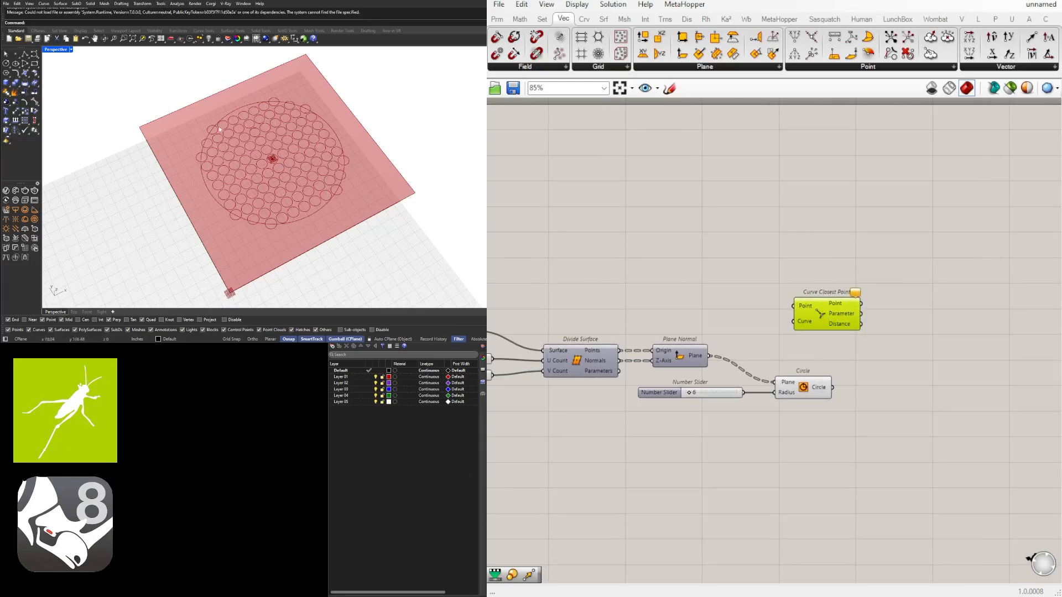
{"action": "mouse_move", "coordinate": [203, 160]}
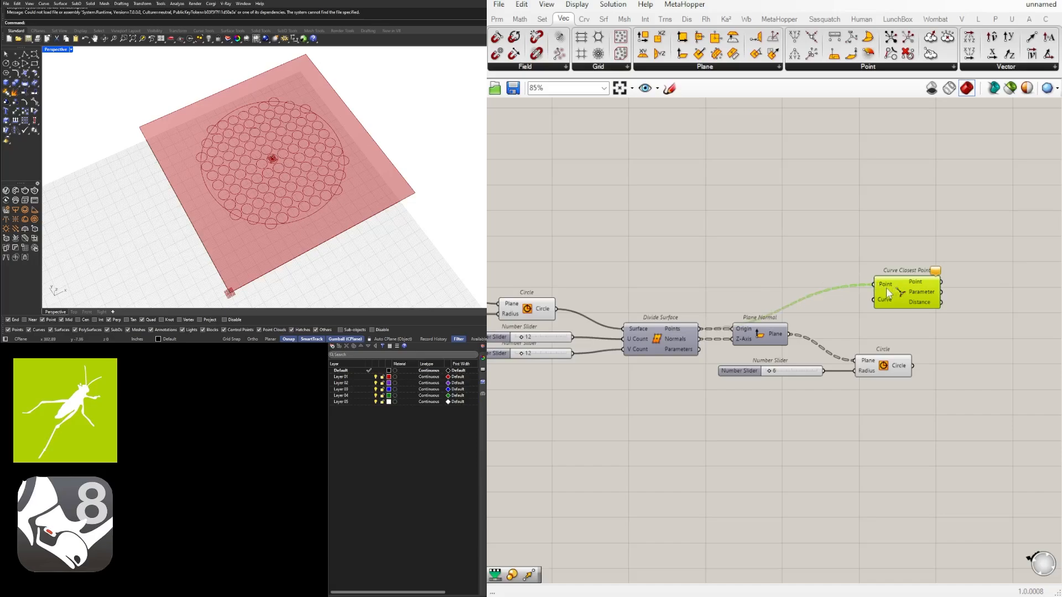
{"action": "right_click", "coordinate": [916, 282]}
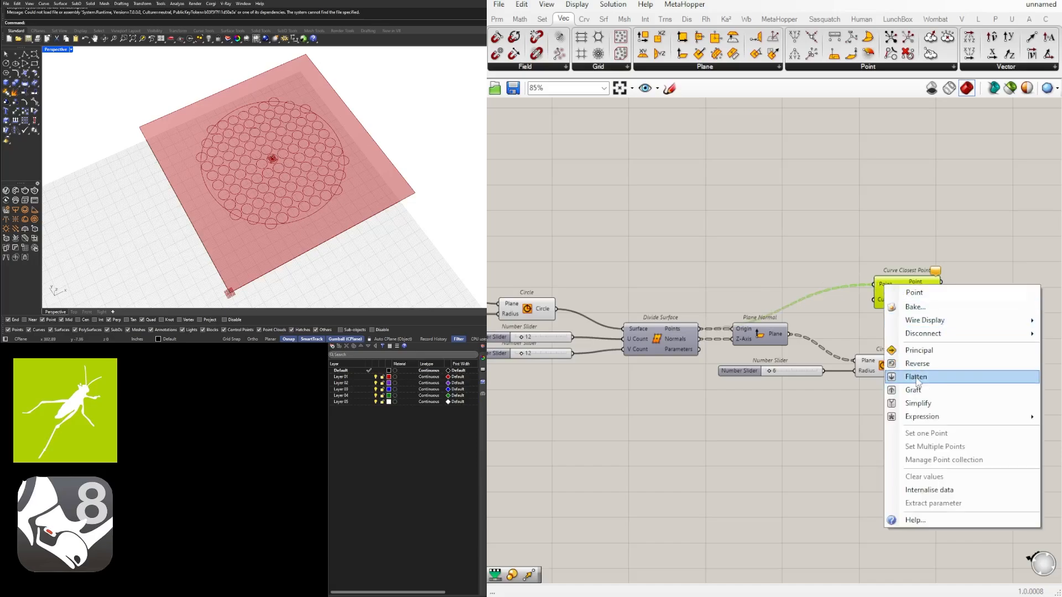
{"action": "left_click", "coordinate": [916, 376]}
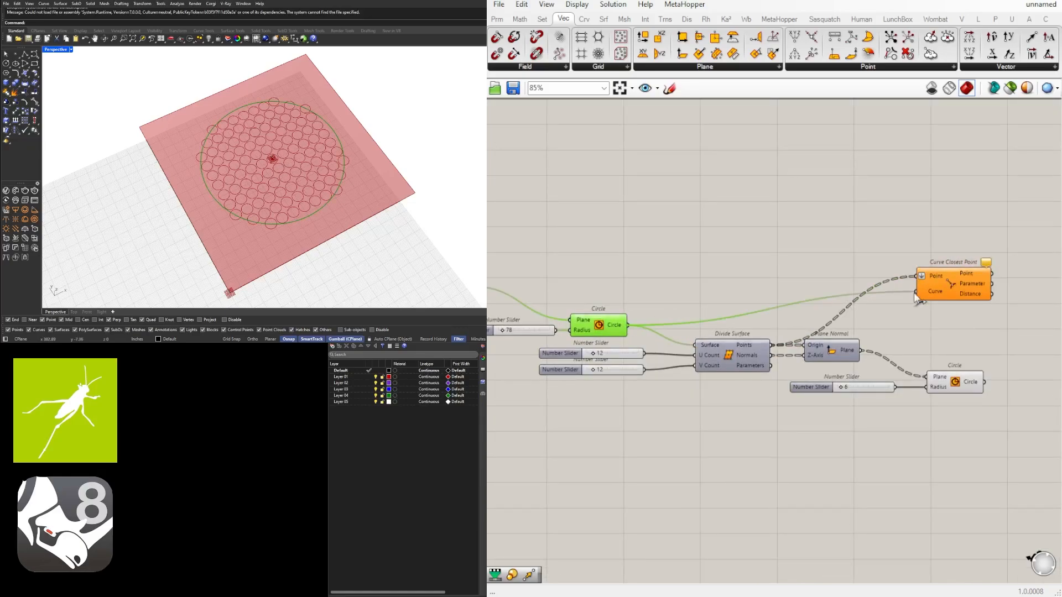
{"action": "left_click", "coordinate": [952, 311]}
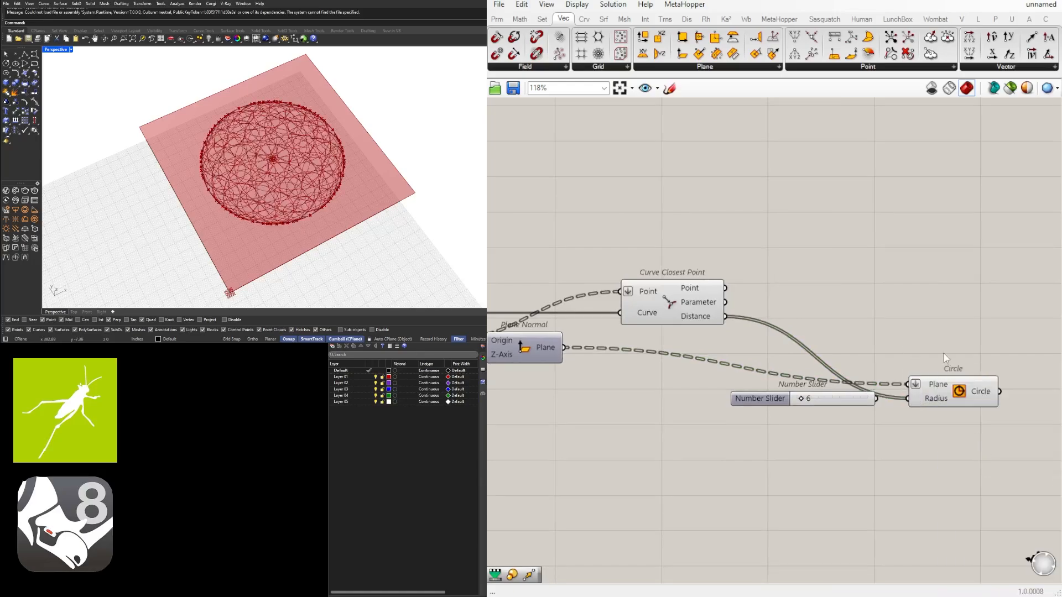
{"action": "left_click", "coordinate": [952, 387]}
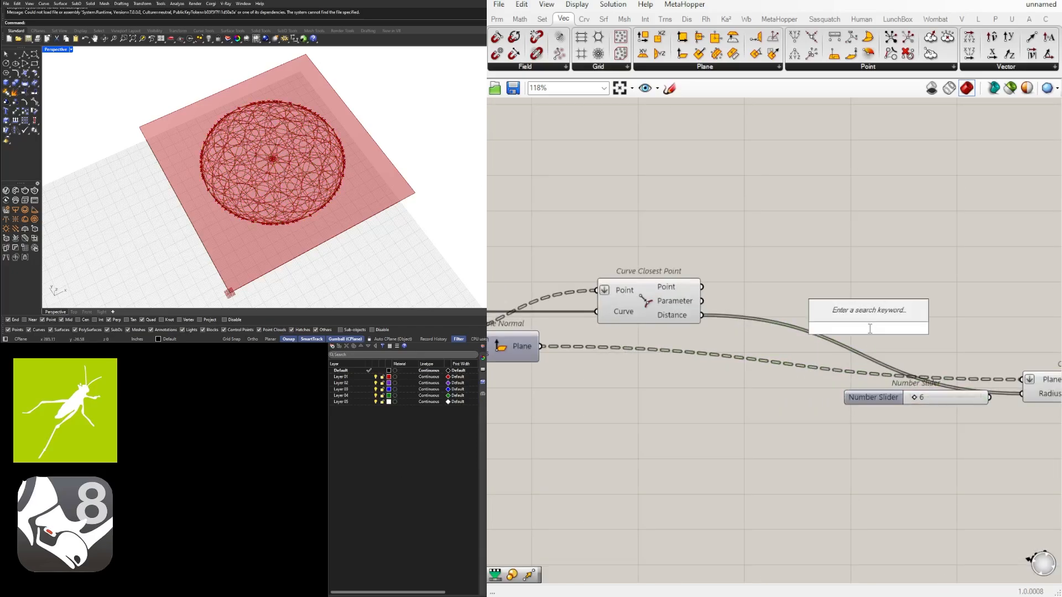
- Feed the distances into Remap Numbers, with a Bounds component supplying their source domain
{"action": "type", "text": "REMAP"}
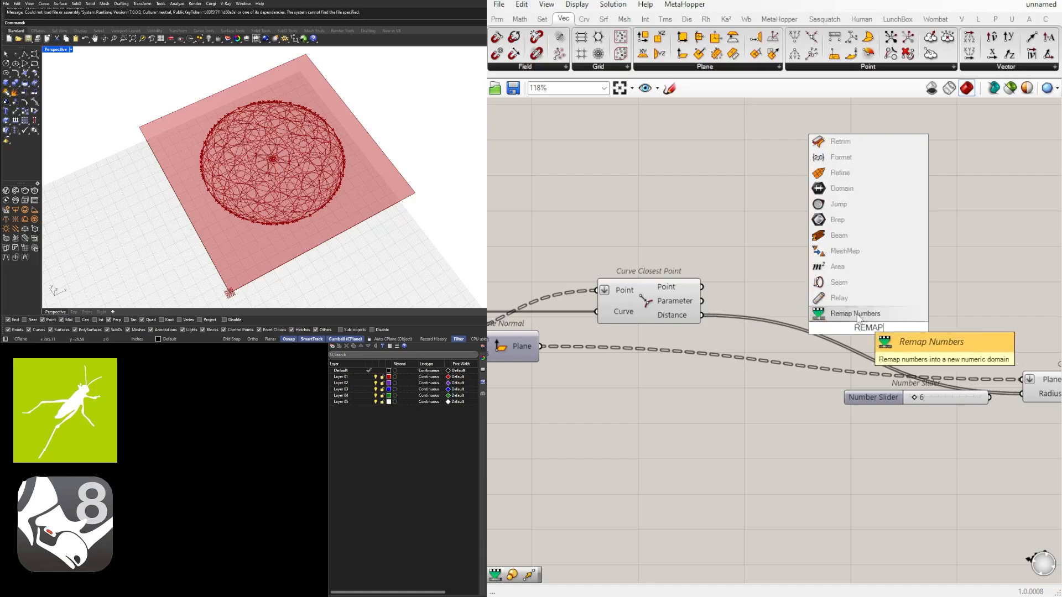
{"action": "left_click", "coordinate": [855, 313]}
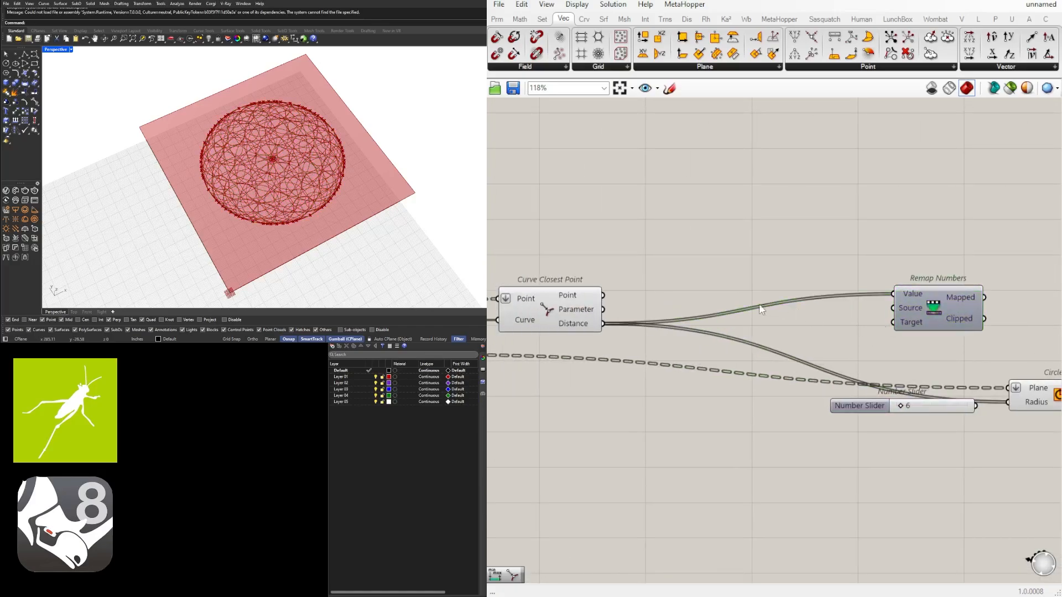
{"action": "double_click", "coordinate": [797, 305]}
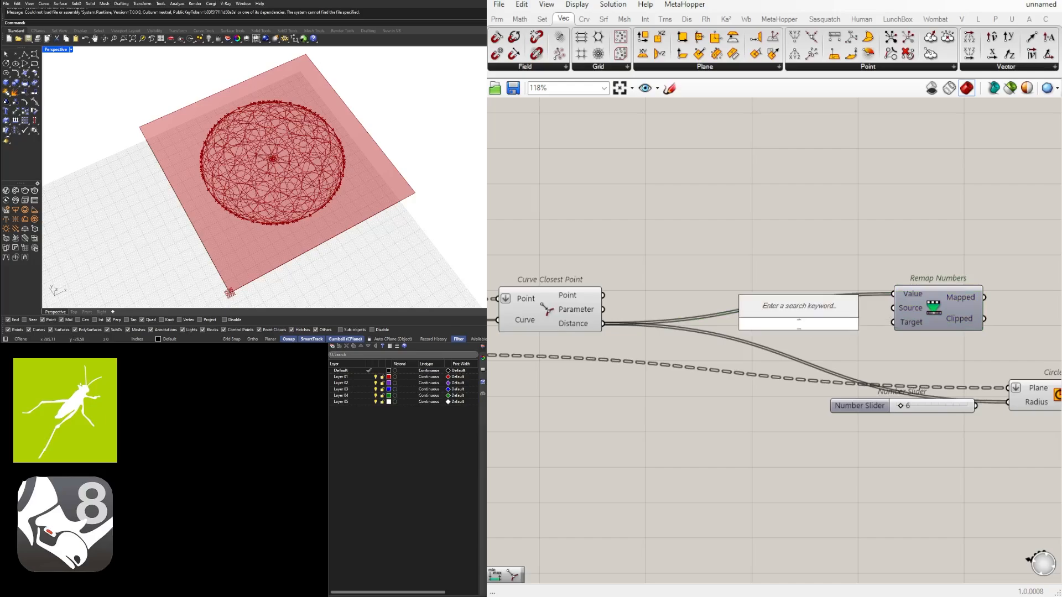
{"action": "type", "text": "BOUND"}
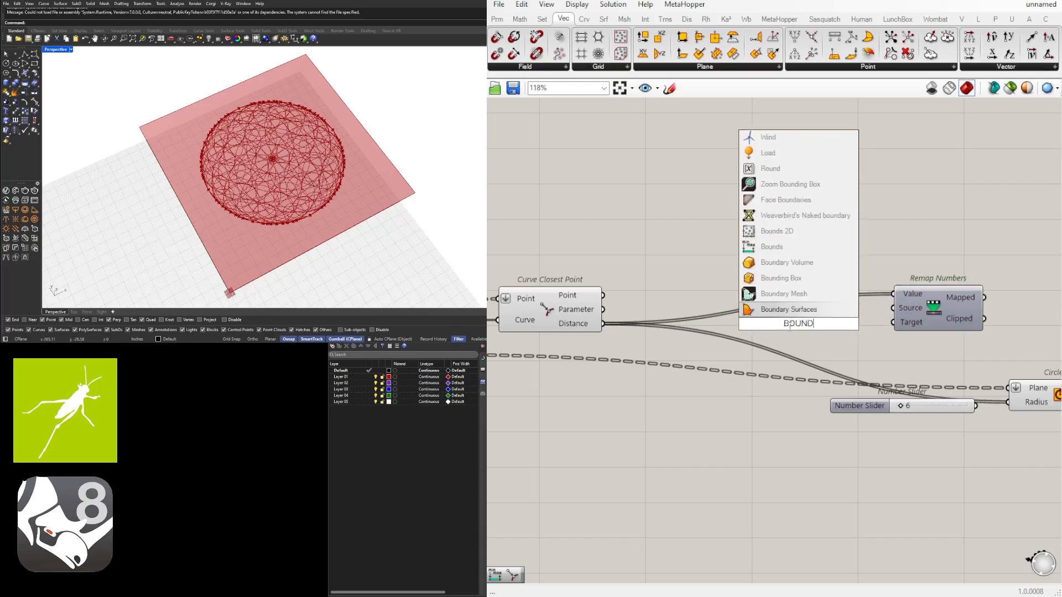
{"action": "left_click", "coordinate": [789, 308]}
{"action": "type", "text": "CONSTRUCTDOMAI"}
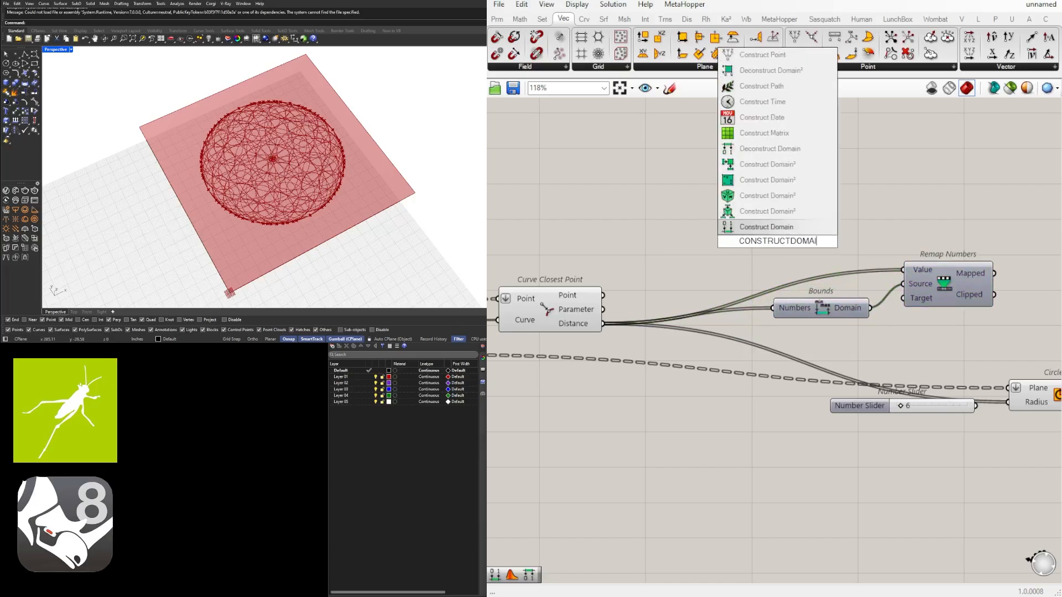
- Add Construct Domain and copy a Number Slider so sliders at 0 and 6 feed its start and end
{"action": "left_click", "coordinate": [766, 226]}
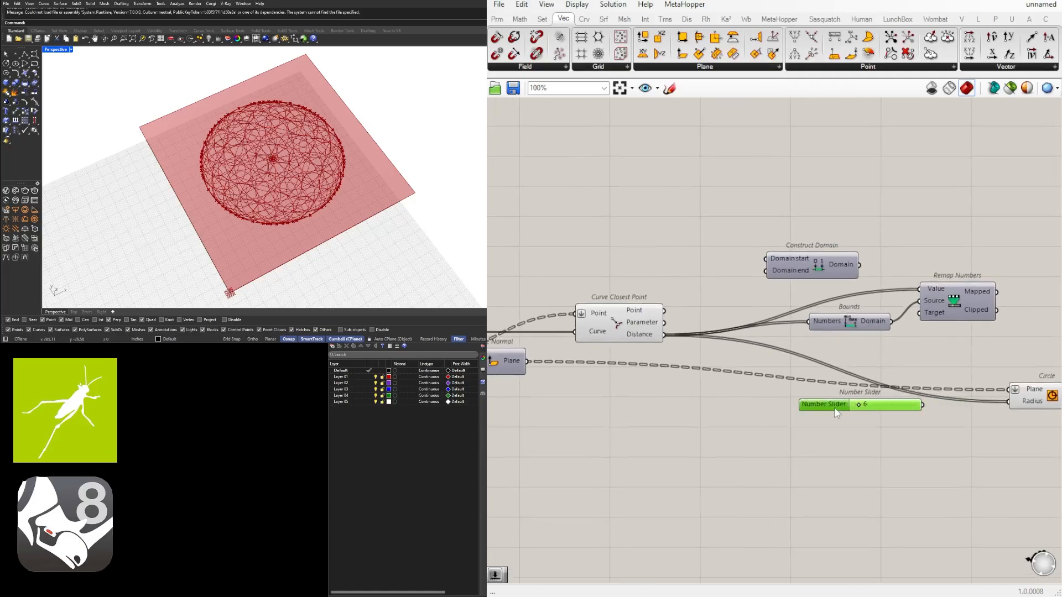
{"action": "left_click_drag", "start_coordinate": [836, 404], "coordinate": [675, 273]}
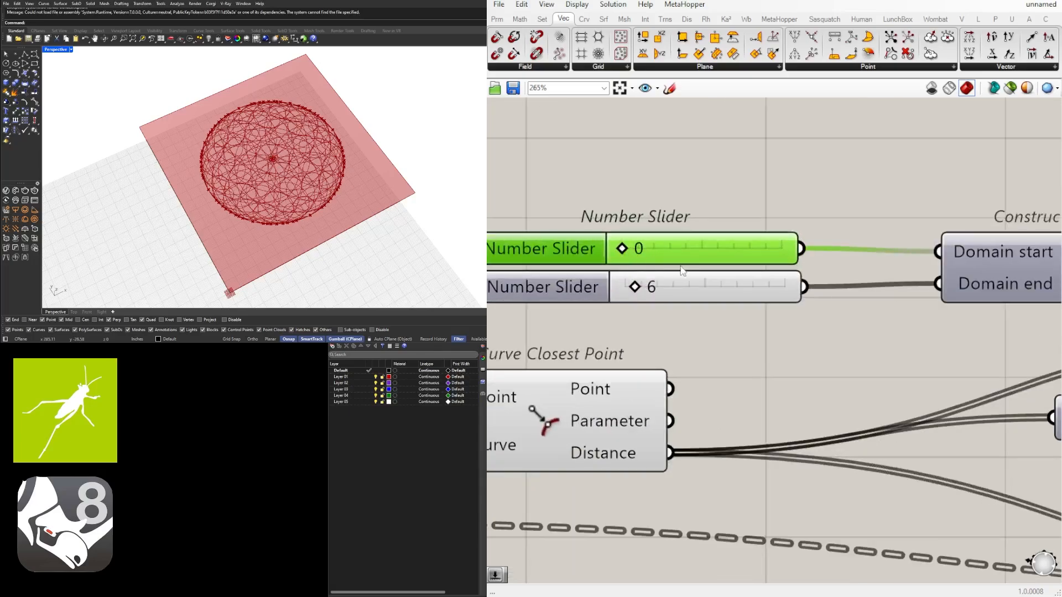
{"action": "scroll", "scroll_direction": "down", "scroll_amount": 3}
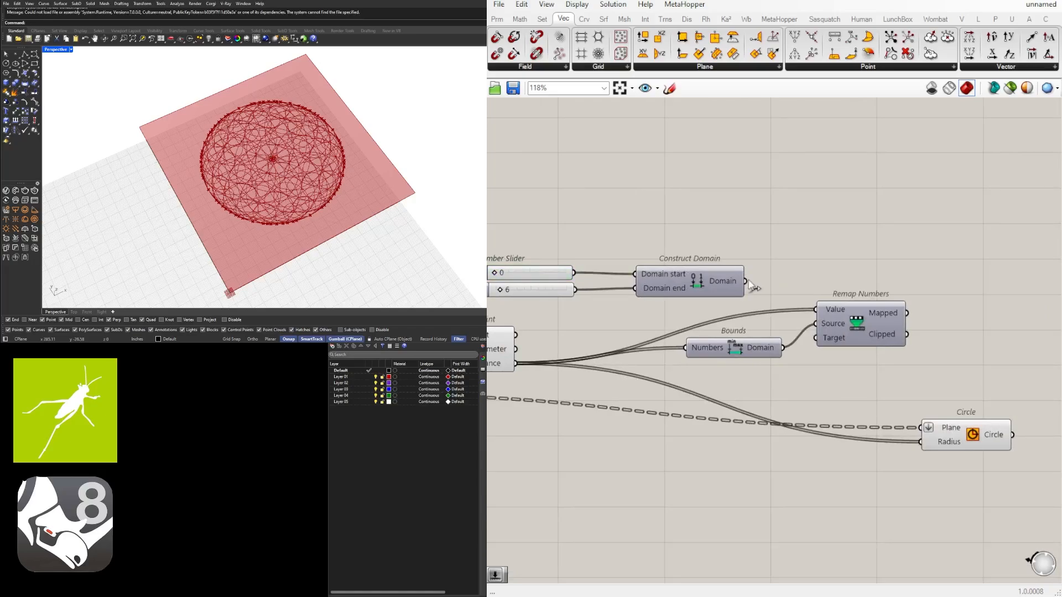
{"action": "mouse_move", "coordinate": [884, 313]}
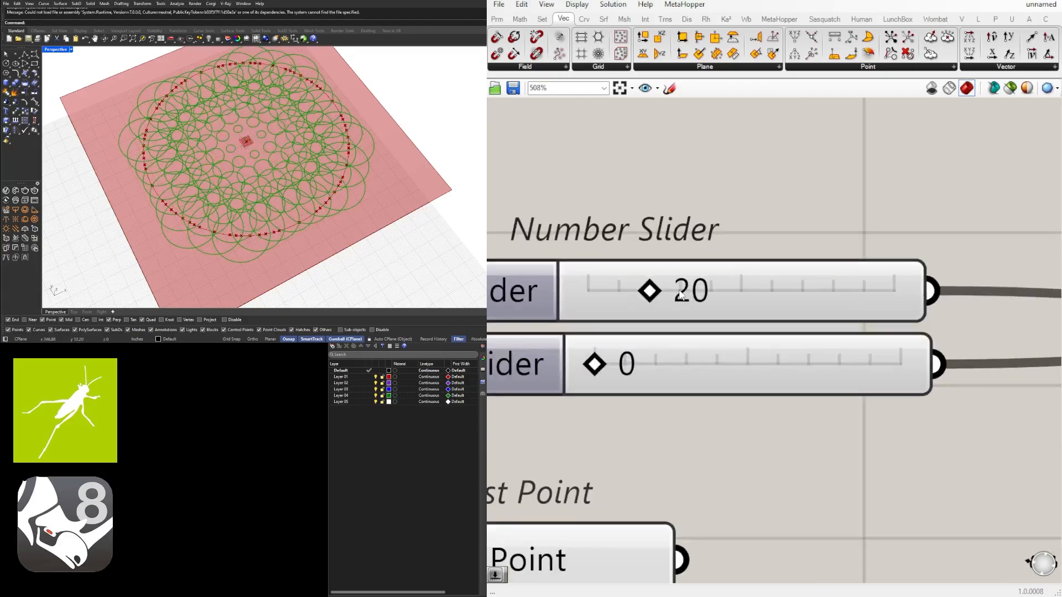
- Tune the target radius range sliders and wire the remapped values into the circle radius
{"action": "left_click_drag", "start_coordinate": [701, 290], "coordinate": [602, 290]}
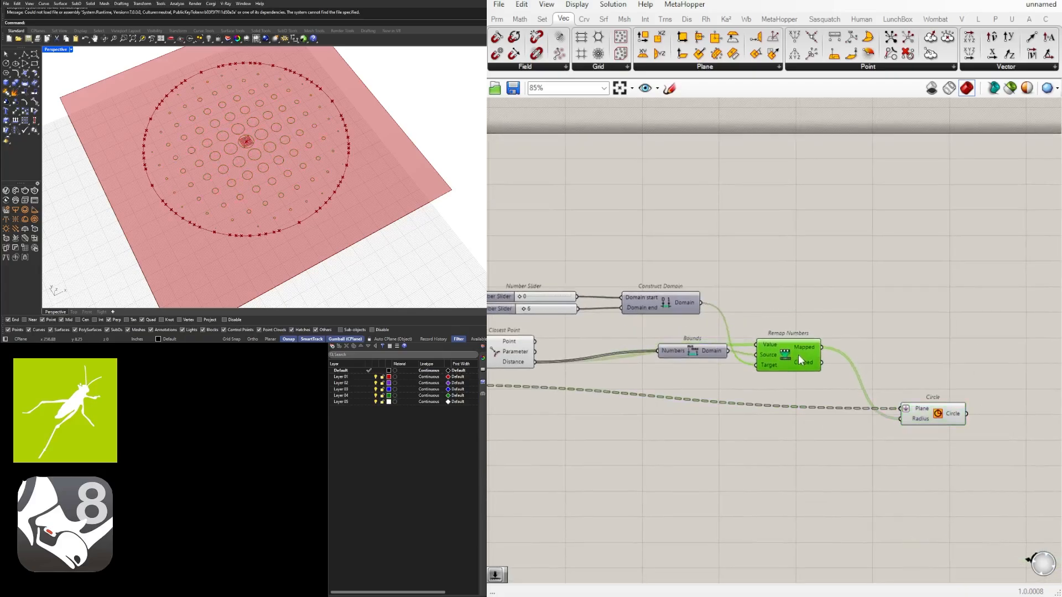
{"action": "left_click_drag", "start_coordinate": [690, 351], "coordinate": [686, 375]}
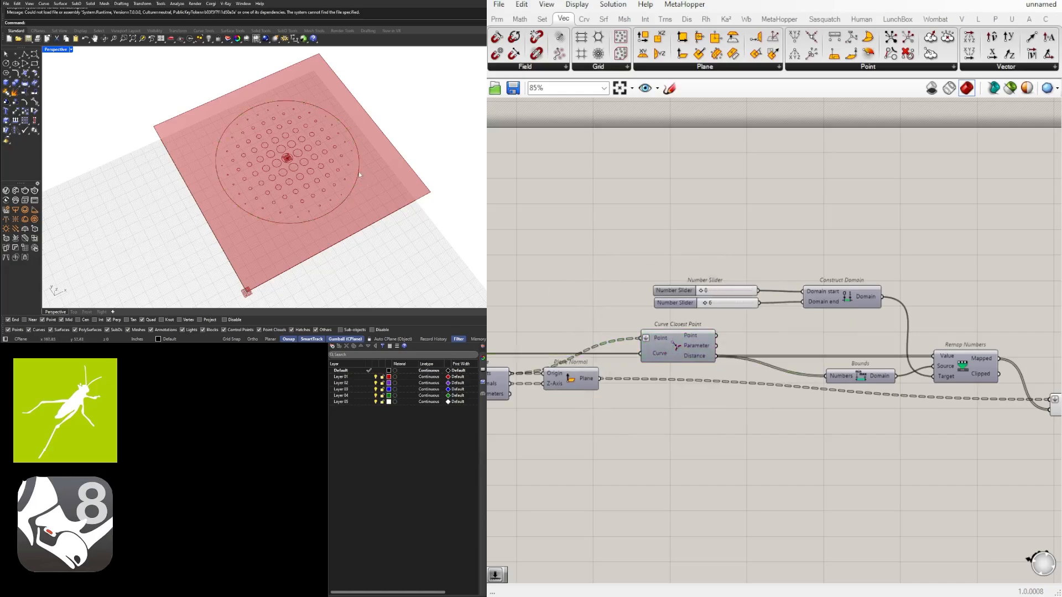
{"action": "mouse_move", "coordinate": [347, 169]}
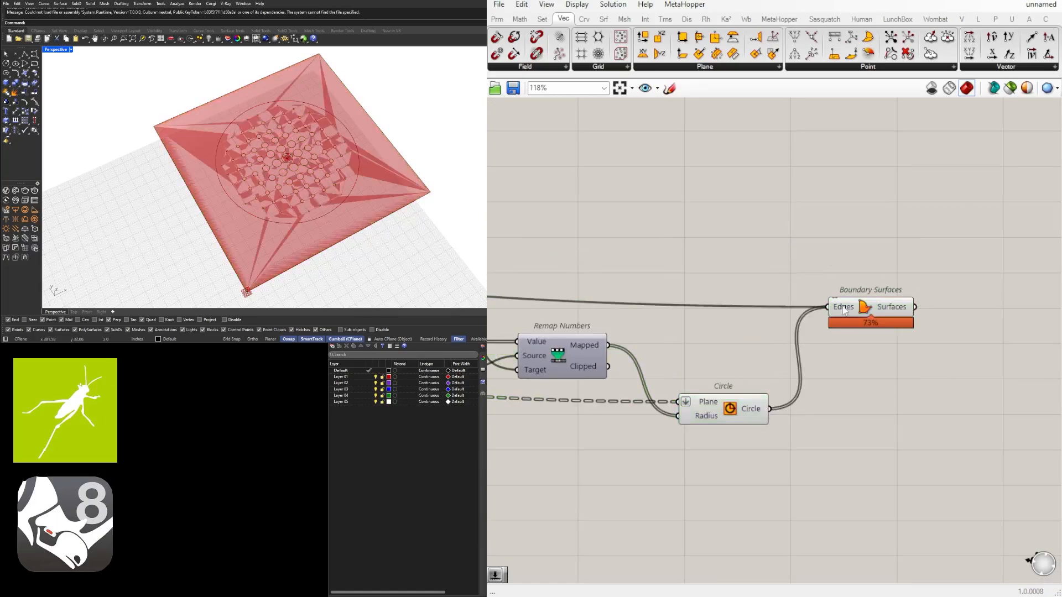
- Raise the domain-end slider from 7 to 10 so the largest holes grow, then fine-tune it
{"action": "right_click", "coordinate": [844, 307]}
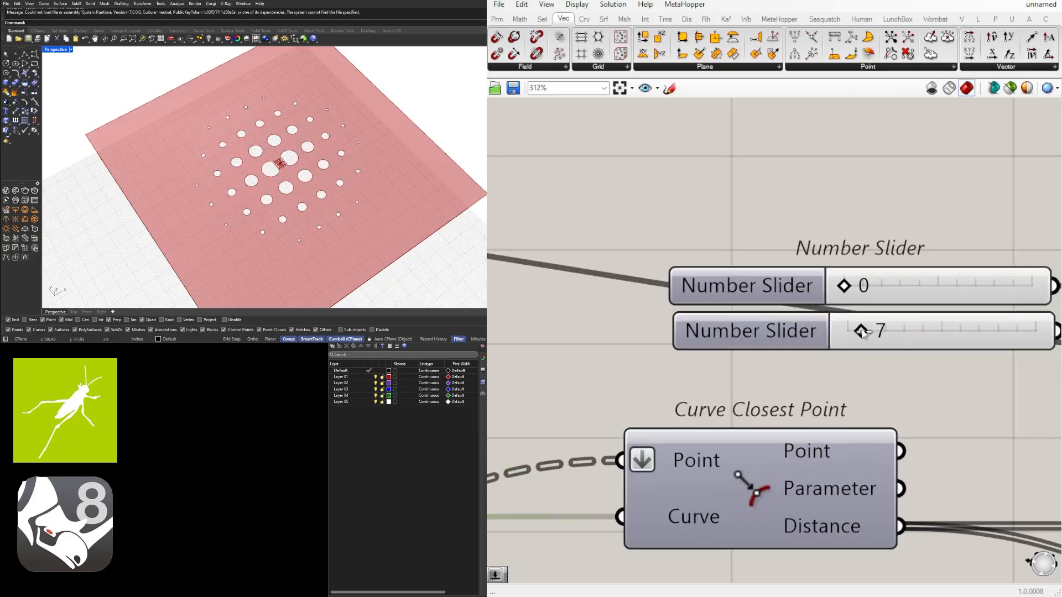
{"action": "left_click_drag", "start_coordinate": [881, 330], "coordinate": [900, 331]}
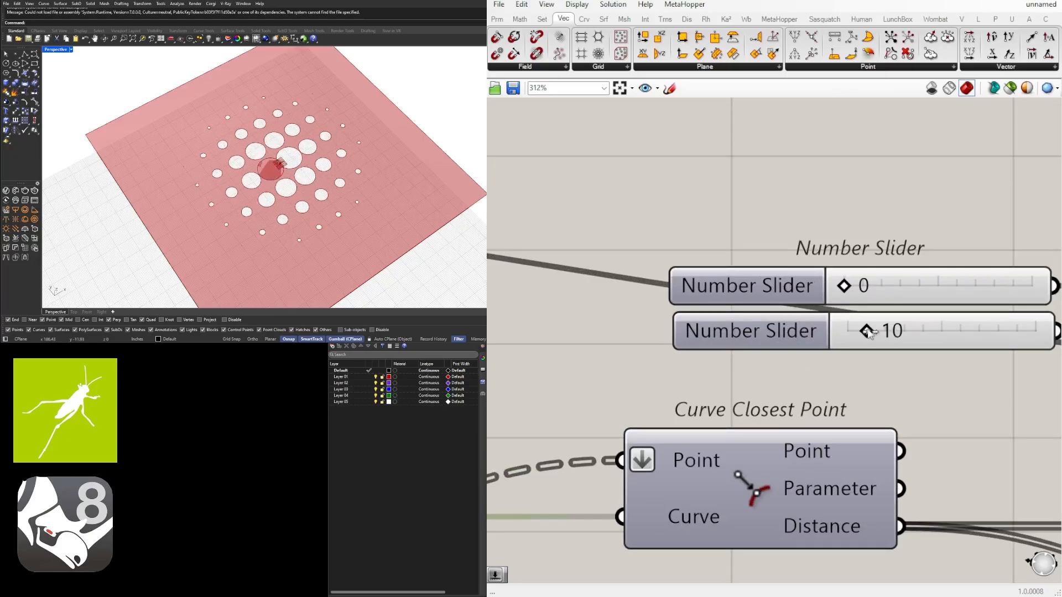
{"action": "left_click_drag", "start_coordinate": [907, 331], "coordinate": [880, 330]}
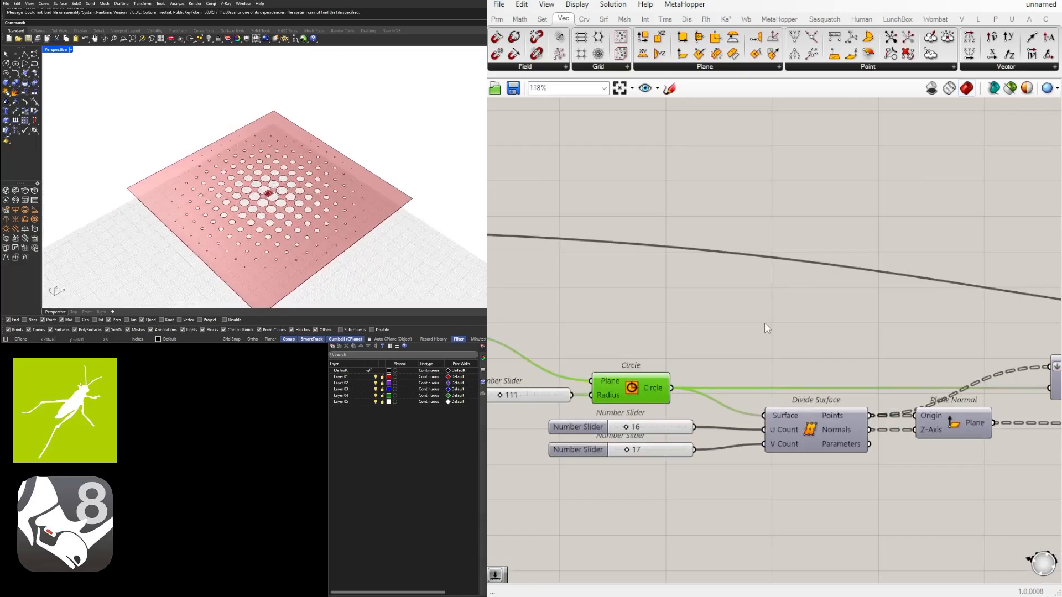
- Drag the MD Slider point to move the hole pattern's centre into a compact patch near the middle
{"action": "scroll", "scroll_direction": "down", "scroll_amount": 3}
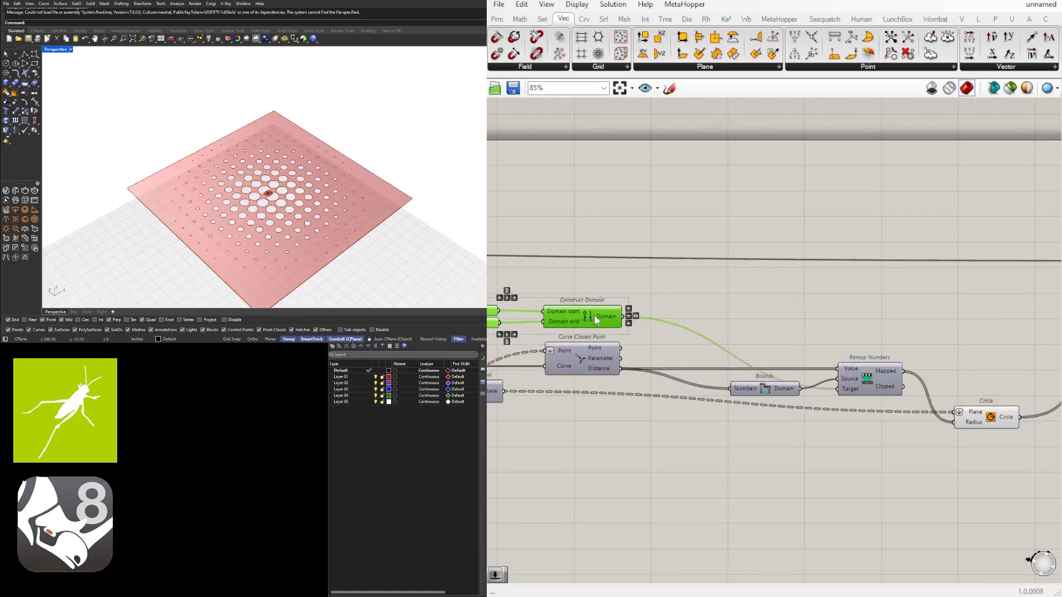
{"action": "scroll", "scroll_direction": "down", "scroll_amount": 3}
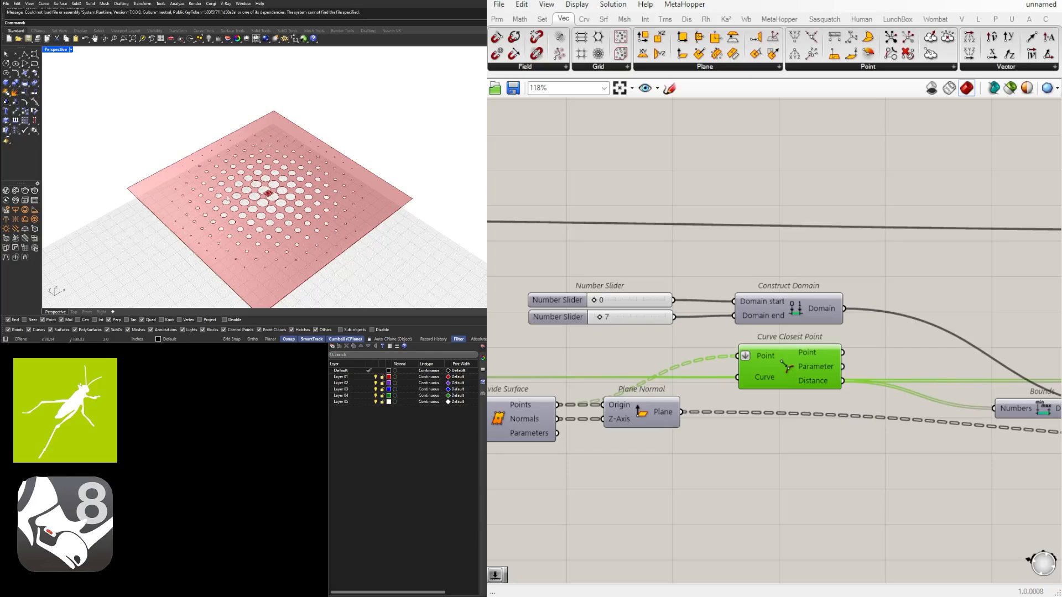
{"action": "mouse_move", "coordinate": [230, 146]}
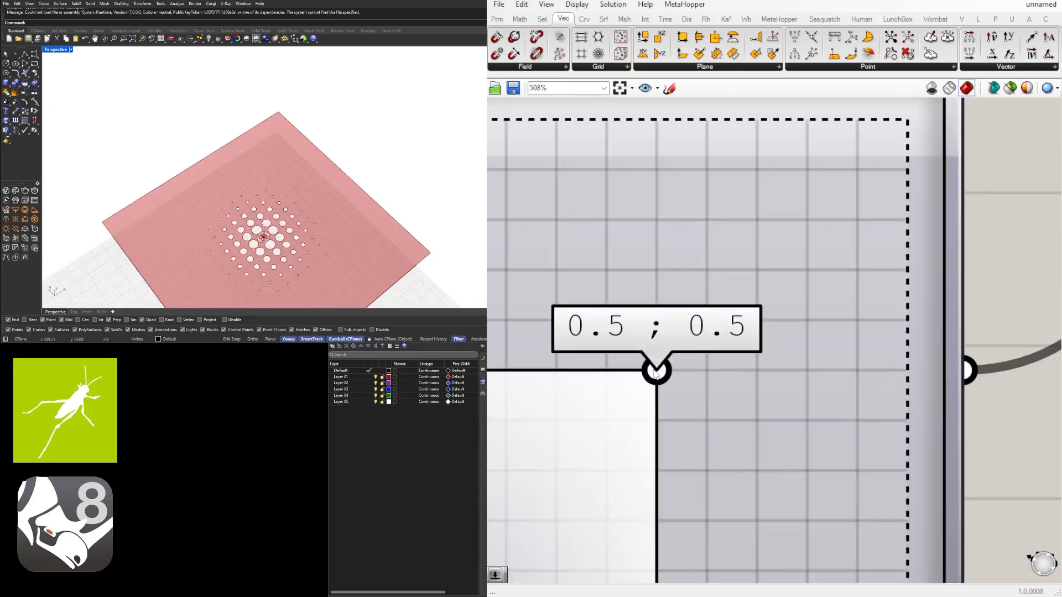
{"action": "left_click_drag", "start_coordinate": [655, 371], "coordinate": [667, 288]}
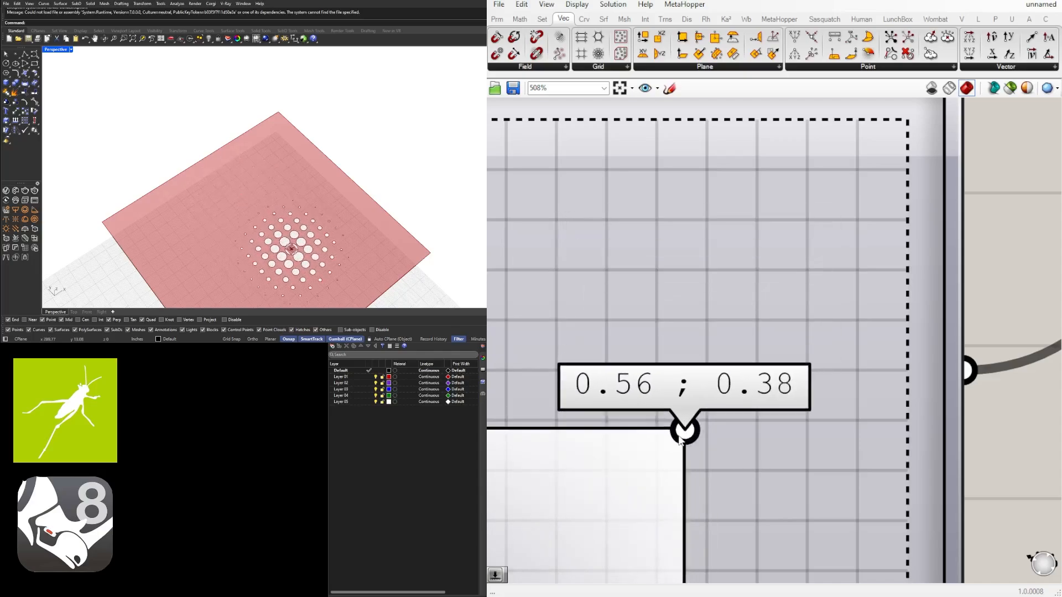
{"action": "left_click_drag", "start_coordinate": [684, 434], "coordinate": [669, 460]}
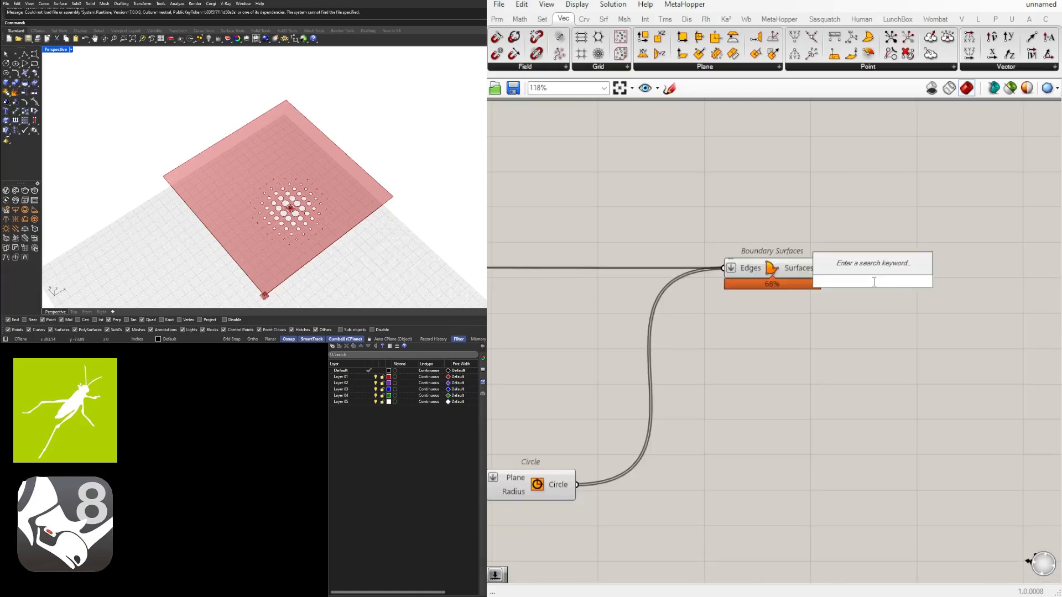
- Add a Geometry container holding the perforated surface
{"action": "left_click", "coordinate": [891, 301]}
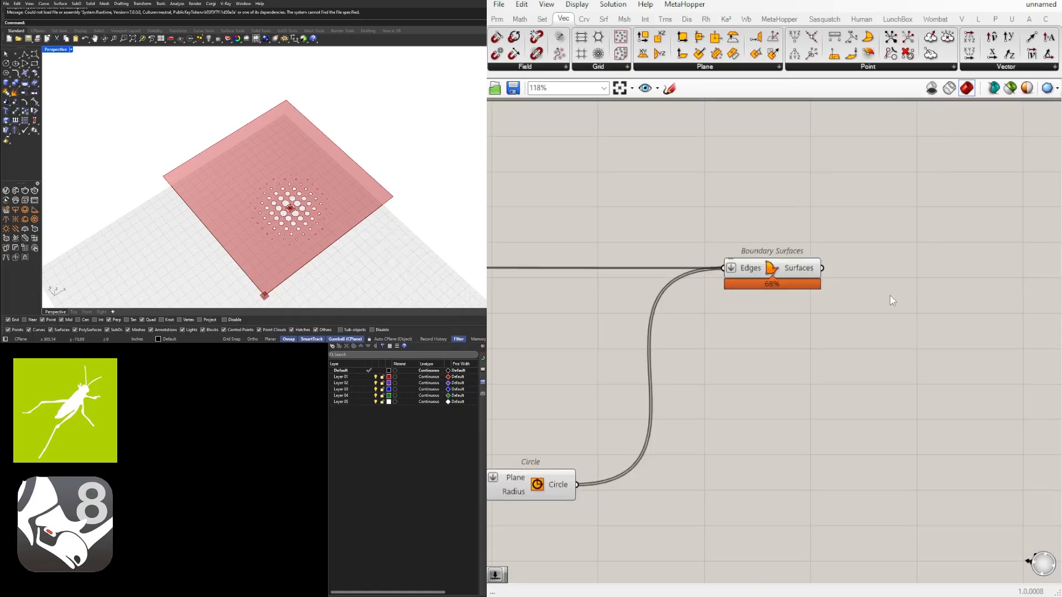
{"action": "type", "text": "GEO"}
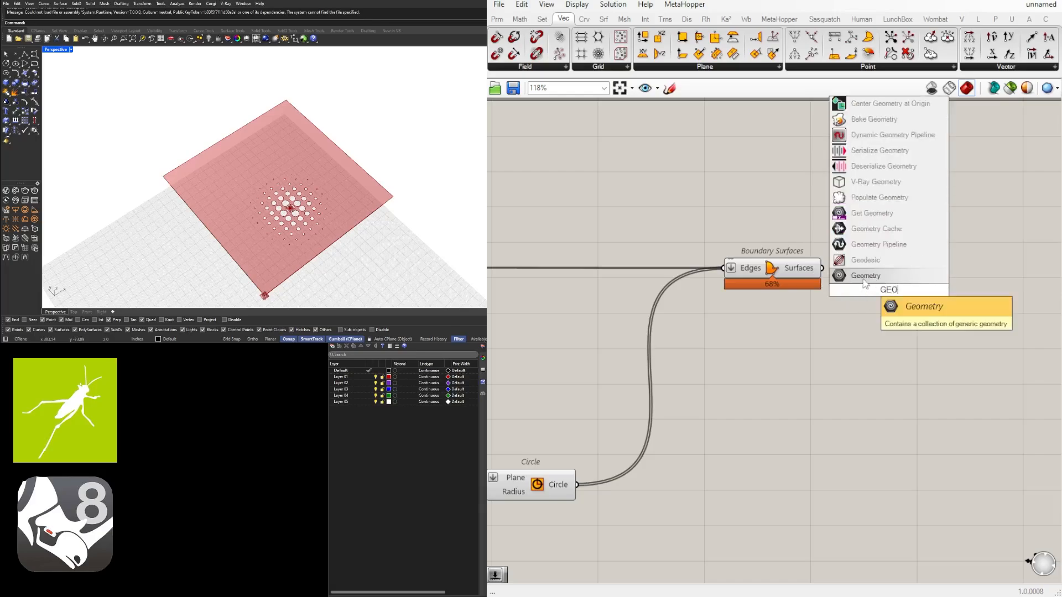
{"action": "left_click", "coordinate": [865, 275]}
{"action": "type", "text": "CUST"}
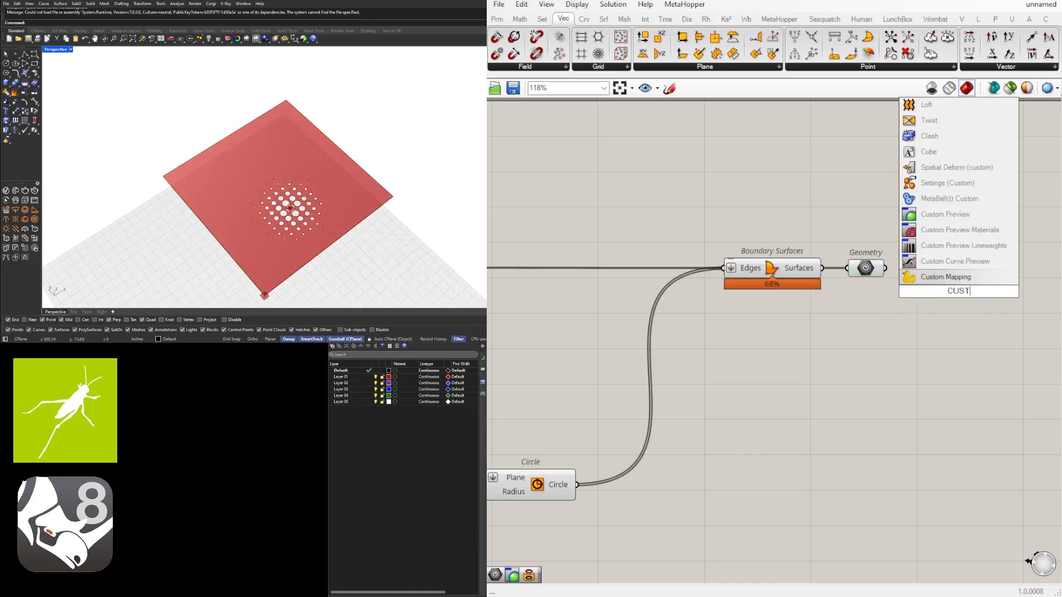
- Add a Custom Preview with a gray Colour Swatch to render the perforated panel
{"action": "left_click", "coordinate": [955, 261]}
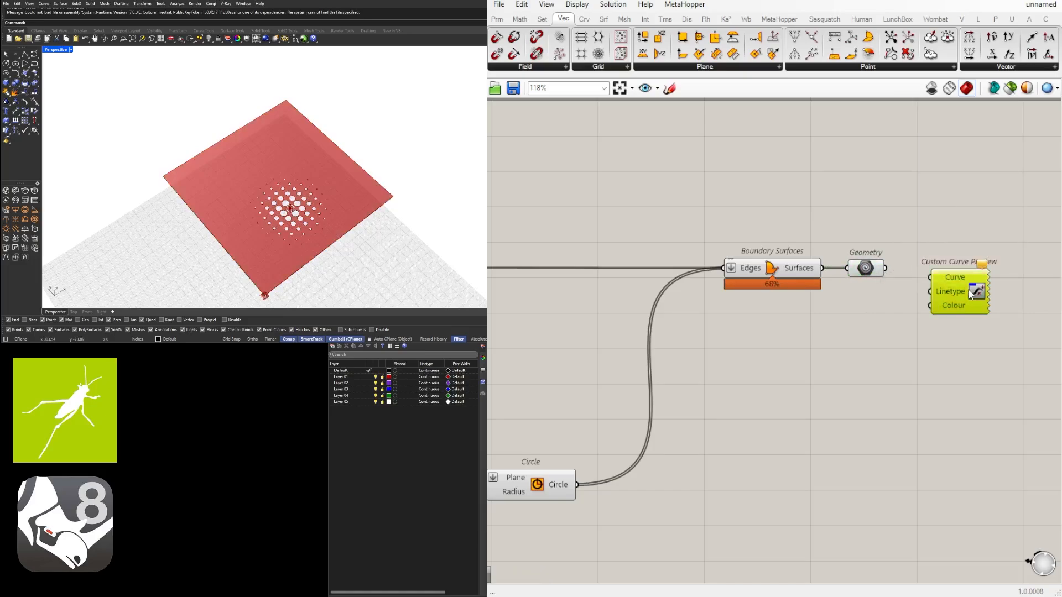
{"action": "left_click", "coordinate": [967, 87]}
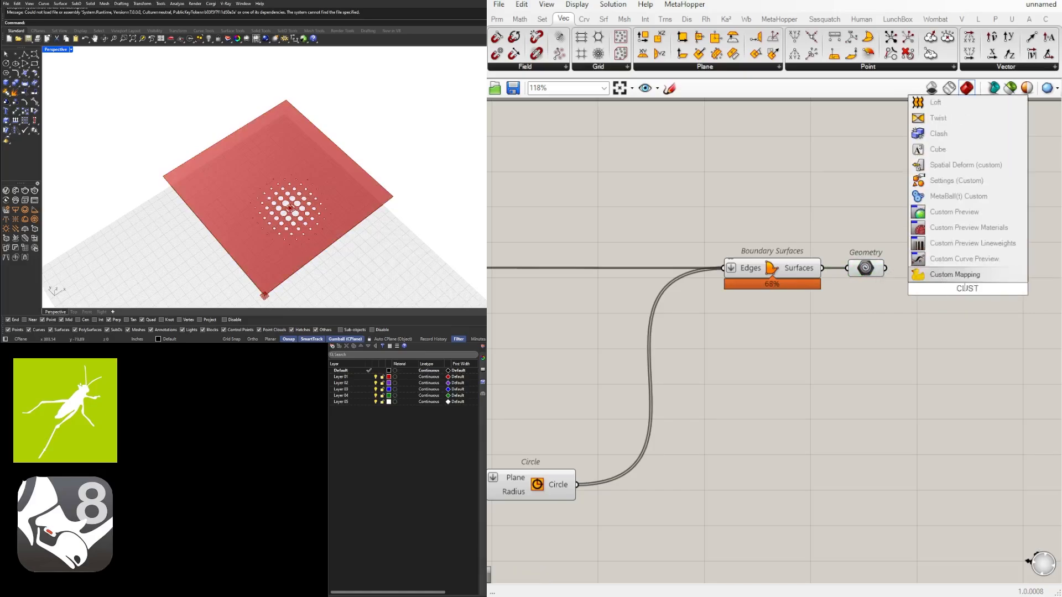
{"action": "left_click", "coordinate": [953, 211]}
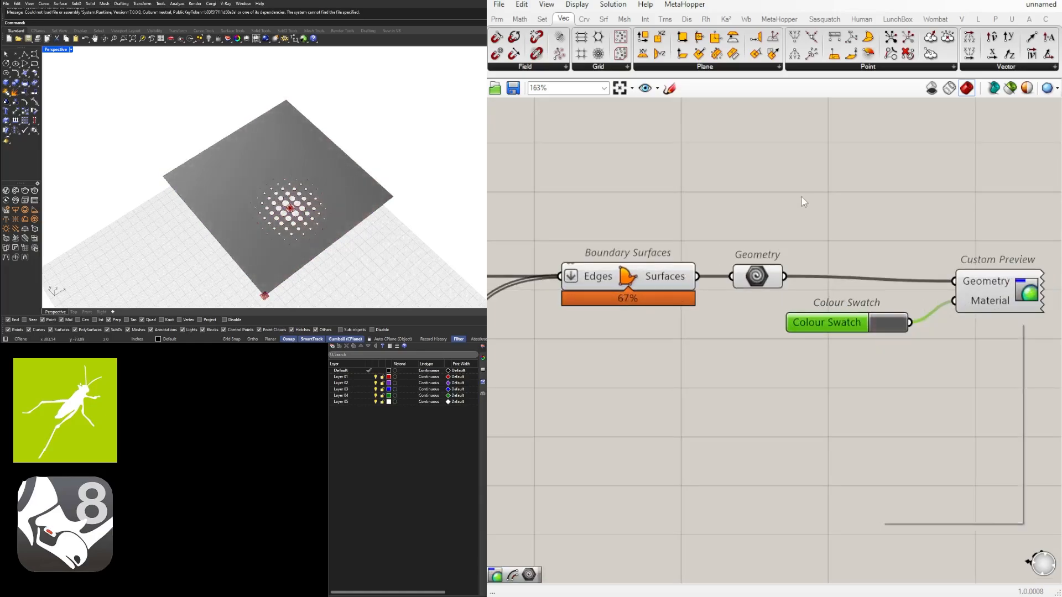
{"action": "scroll", "scroll_direction": "down", "scroll_amount": 3}
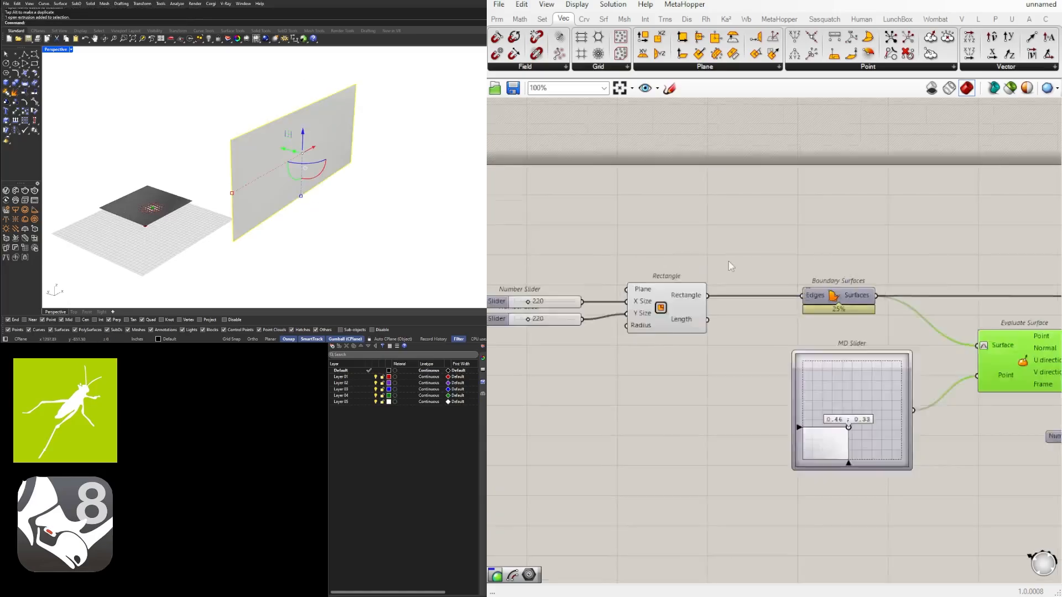
- Place a Surface parameter and set it to the vertical wall so the holes appear on it
{"action": "type", "text": "SUR"}
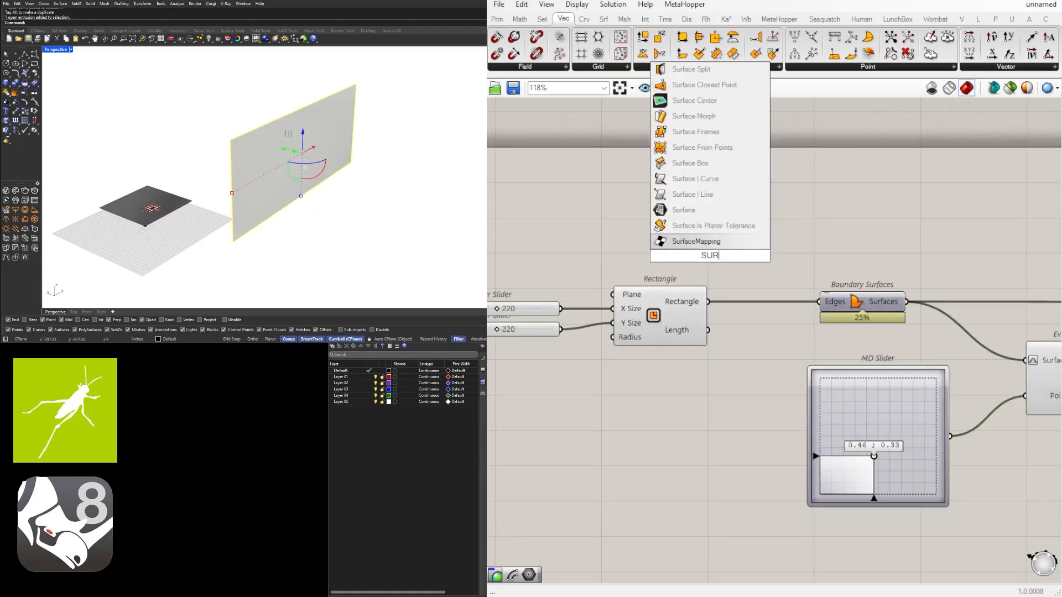
{"action": "left_click", "coordinate": [695, 241]}
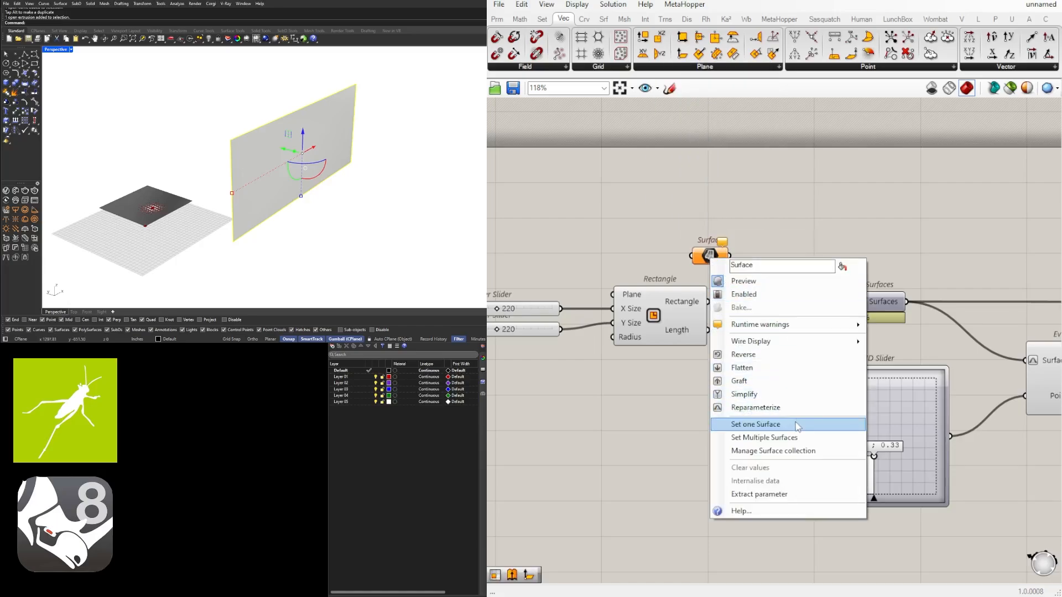
{"action": "left_click", "coordinate": [754, 424]}
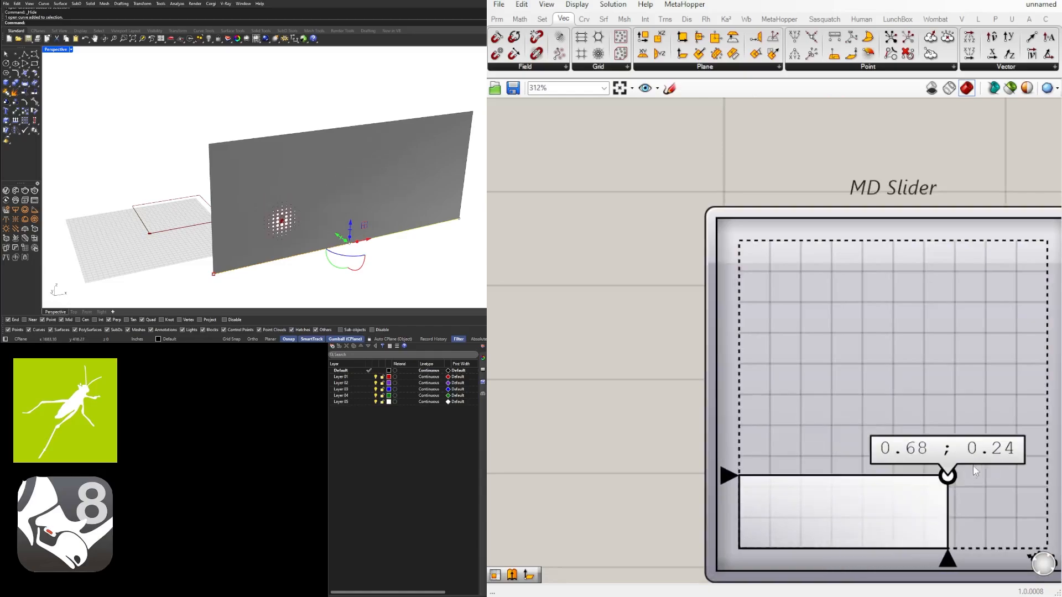
- Move the MD Slider point toward the wall's middle and resize the hole-spread circle
{"action": "left_click_drag", "start_coordinate": [948, 475], "coordinate": [888, 471]}
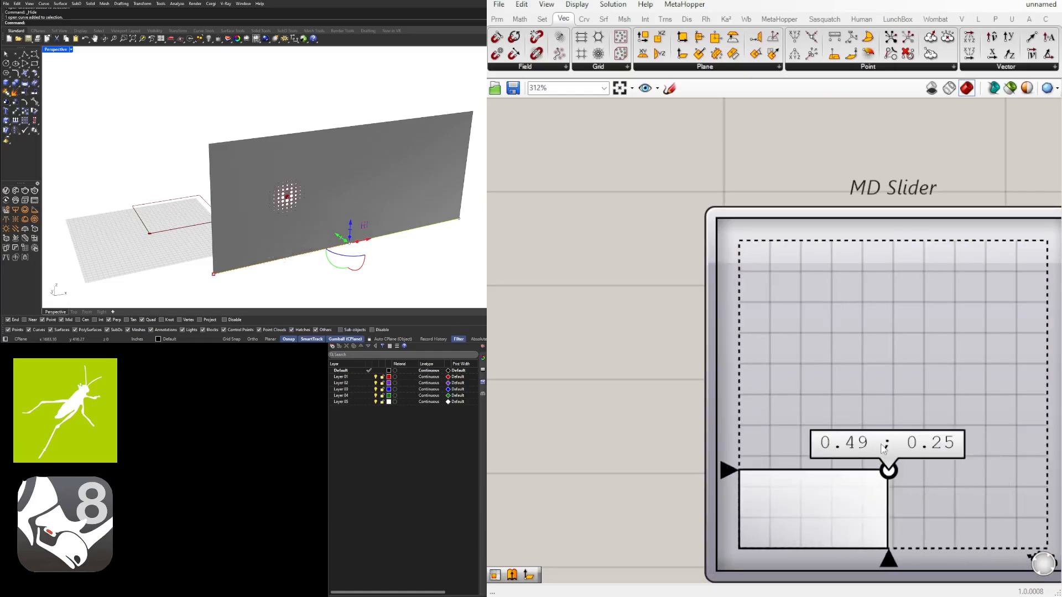
{"action": "left_click_drag", "start_coordinate": [886, 471], "coordinate": [914, 392]}
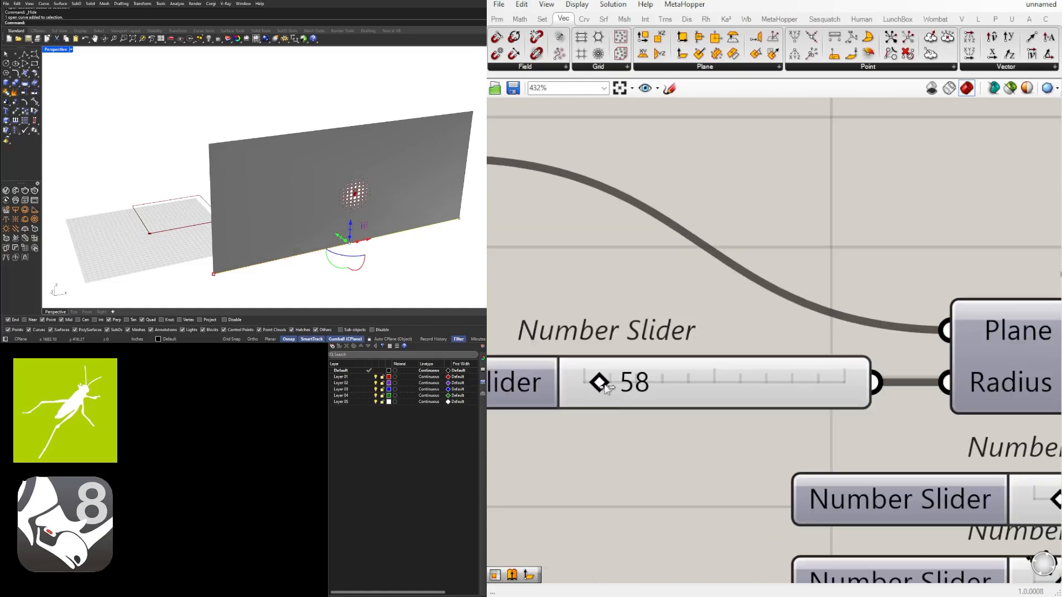
{"action": "left_click_drag", "start_coordinate": [598, 381], "coordinate": [626, 381]}
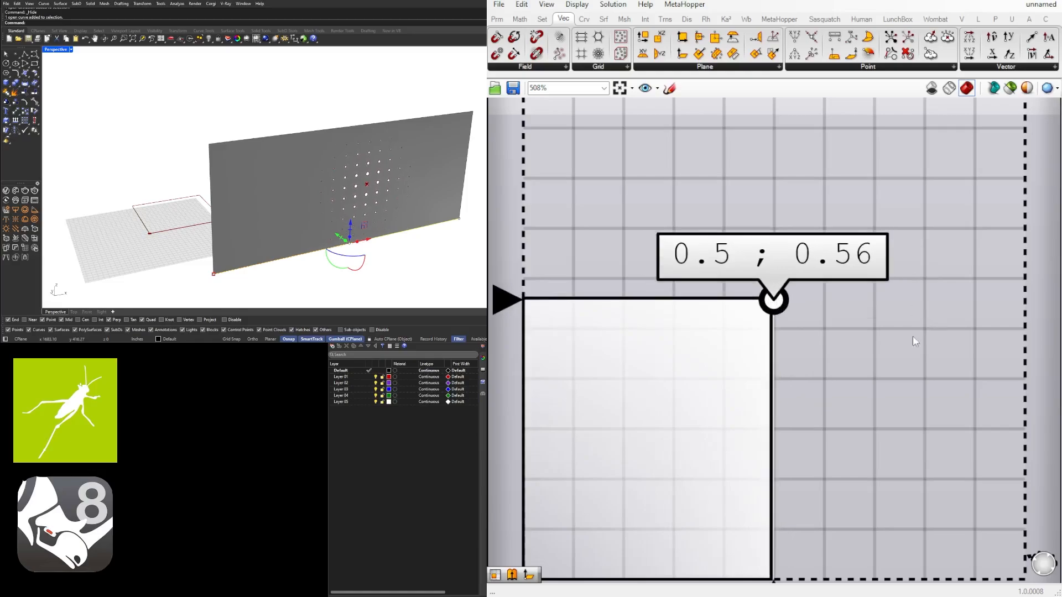
{"action": "scroll", "scroll_direction": "down", "scroll_amount": 3}
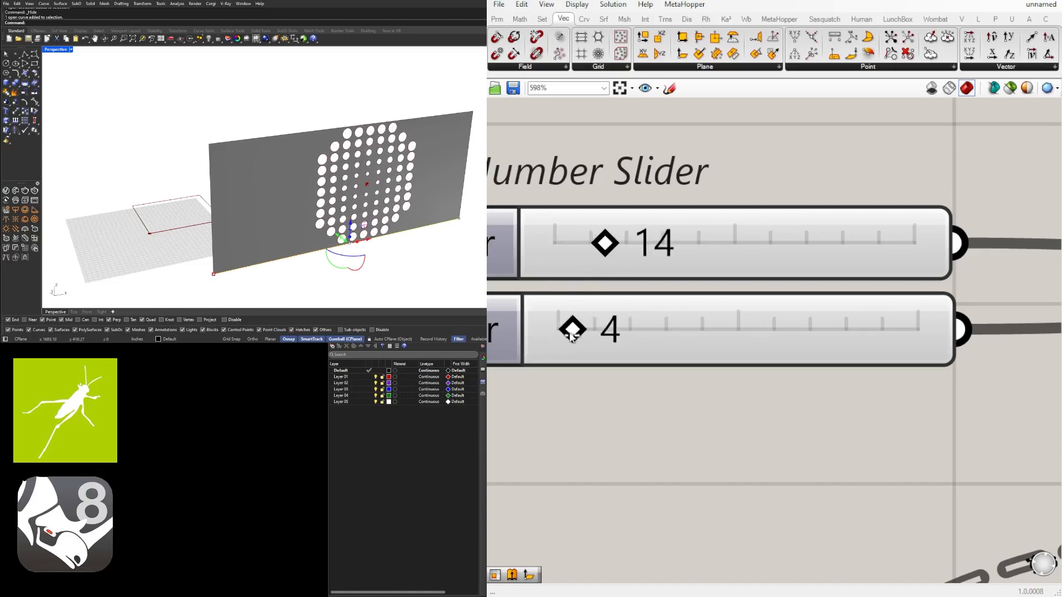
- Set the domain sliders so hole sizes grade from 0 up to 12
{"action": "left_click_drag", "start_coordinate": [572, 330], "coordinate": [555, 330]}
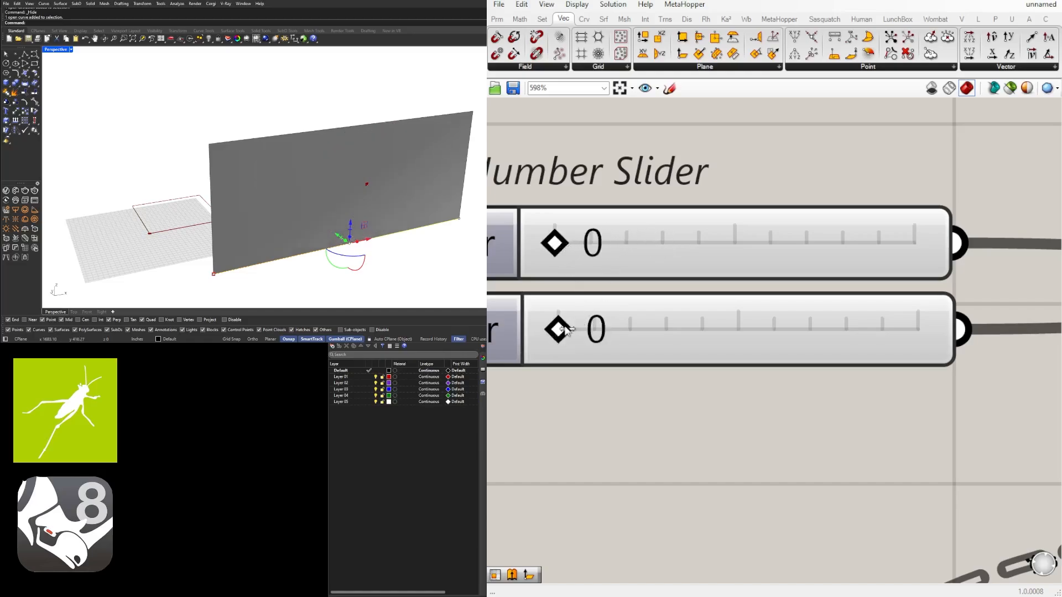
{"action": "left_click_drag", "start_coordinate": [559, 329], "coordinate": [600, 330]}
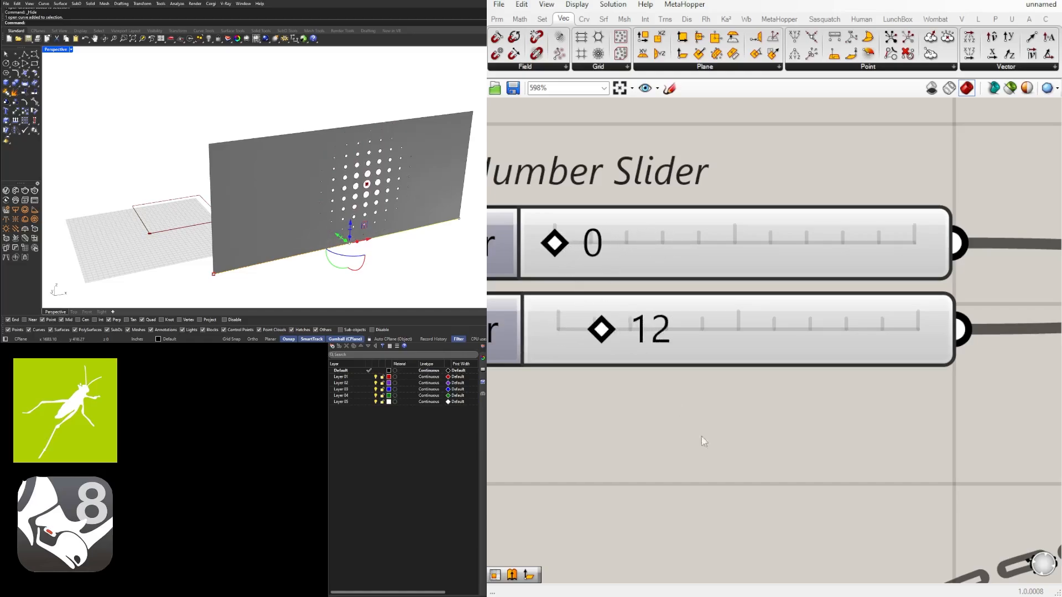
{"action": "scroll", "scroll_direction": "down", "scroll_amount": 3}
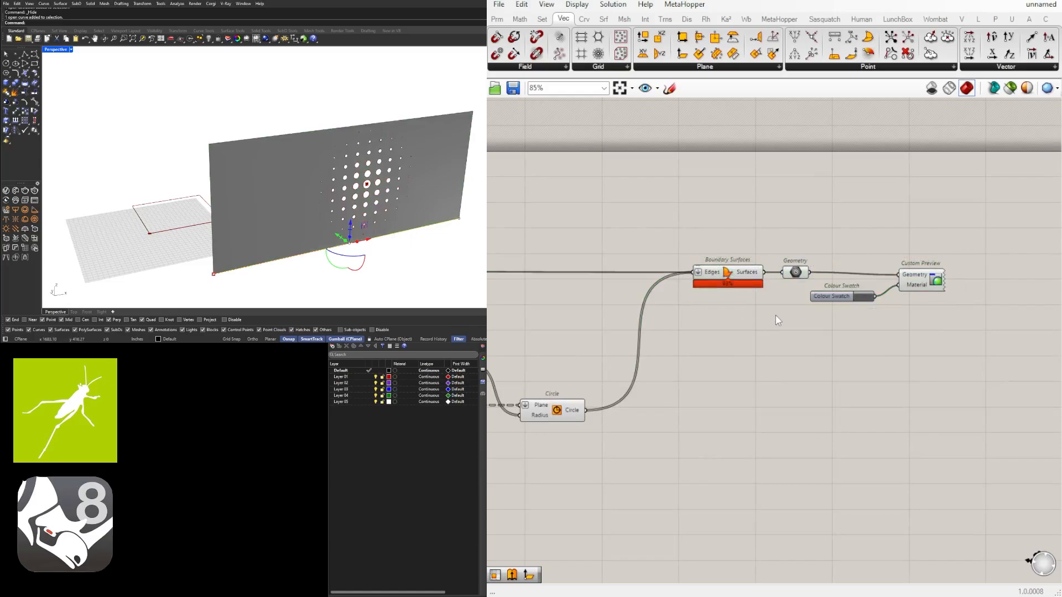
{"action": "mouse_move", "coordinate": [778, 386]}
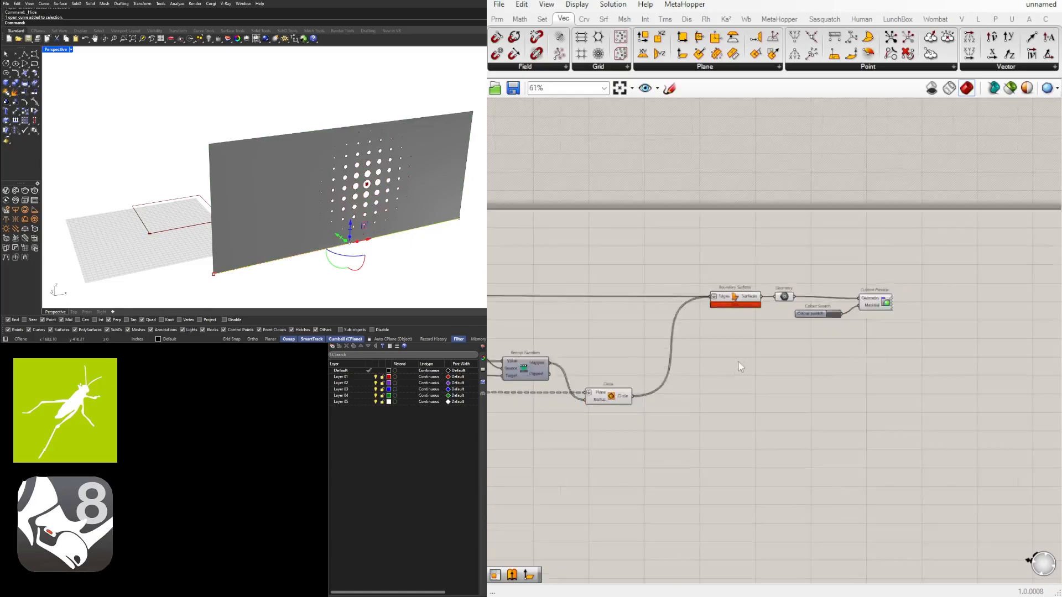
{"action": "scroll", "scroll_direction": "down", "scroll_amount": 3}
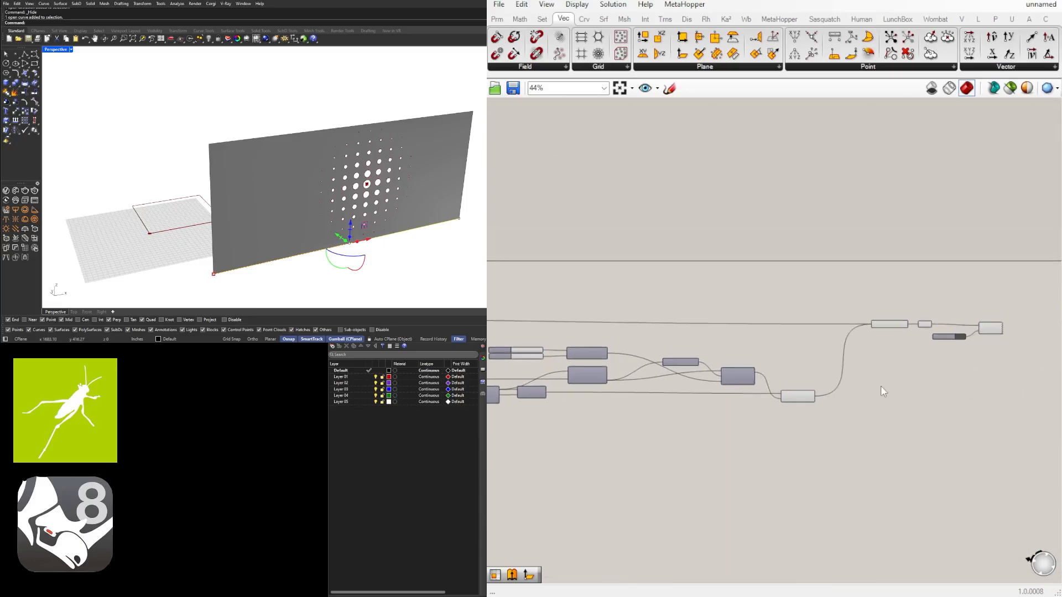